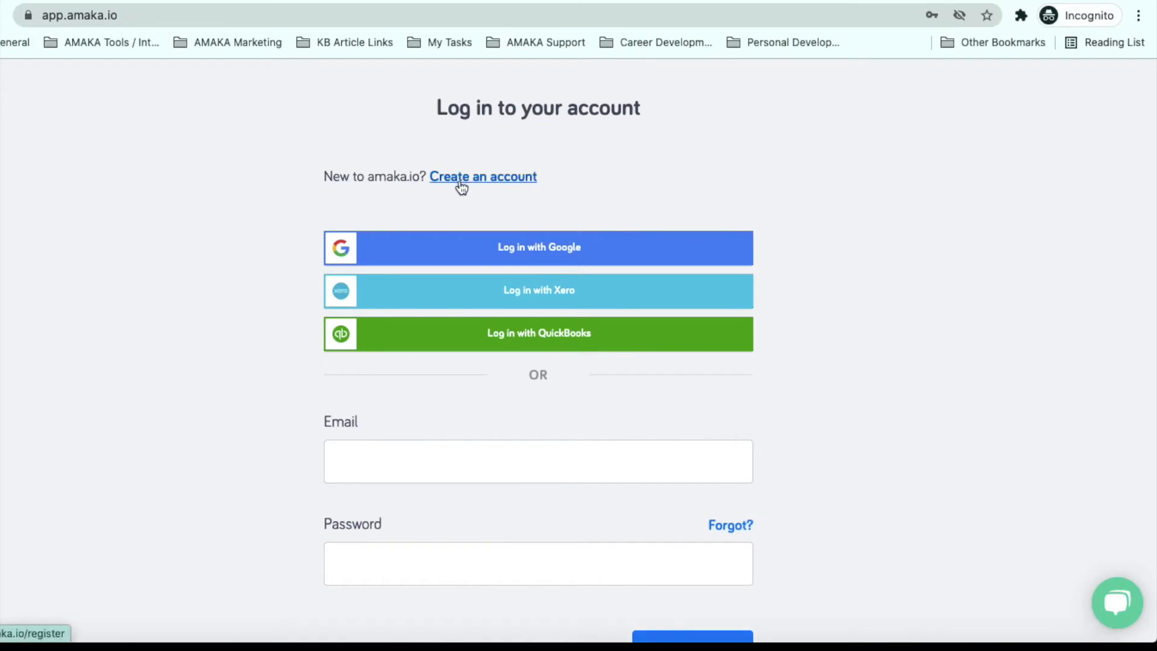
Log in to Amaka with a QuickBooks account and authorise access on Intuit's screen.
click(482, 177)
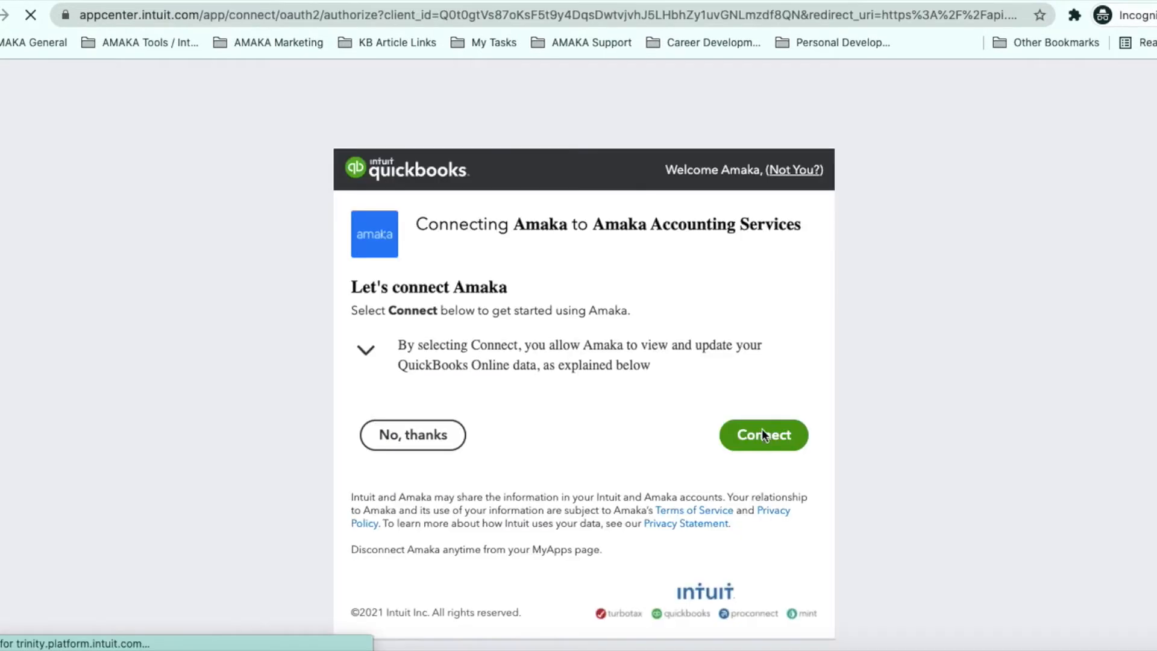
click(763, 435)
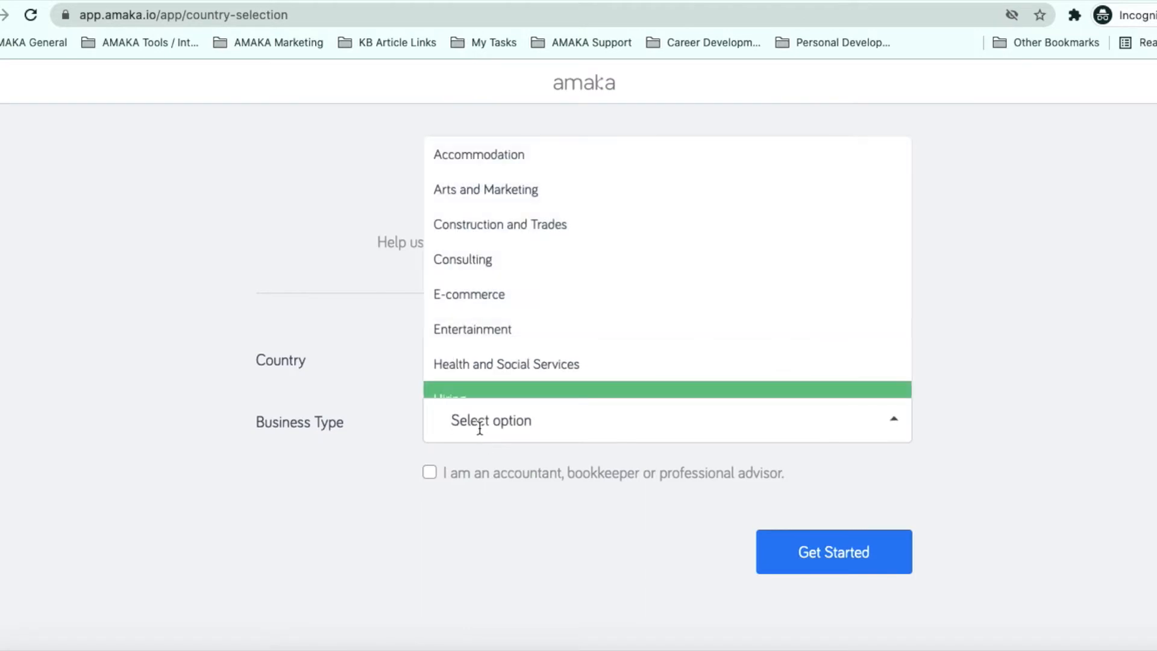
Submit the business profile as Hospitality and Tourism, flagged as accountant or bookkeeper.
scroll(down, 3)
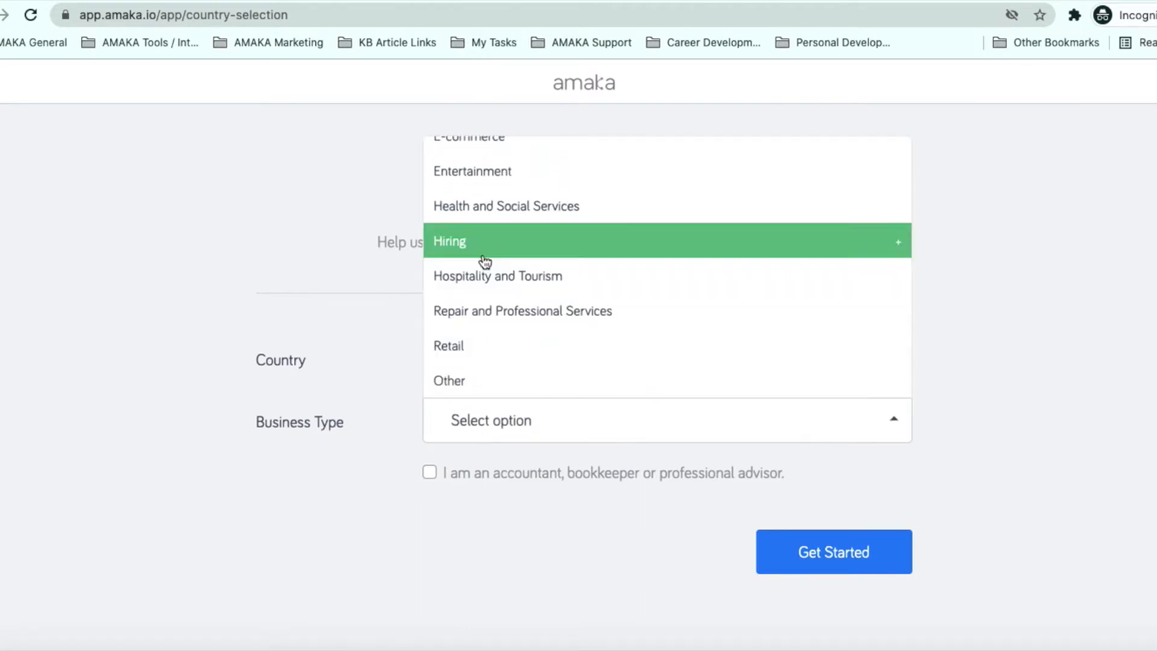
click(497, 276)
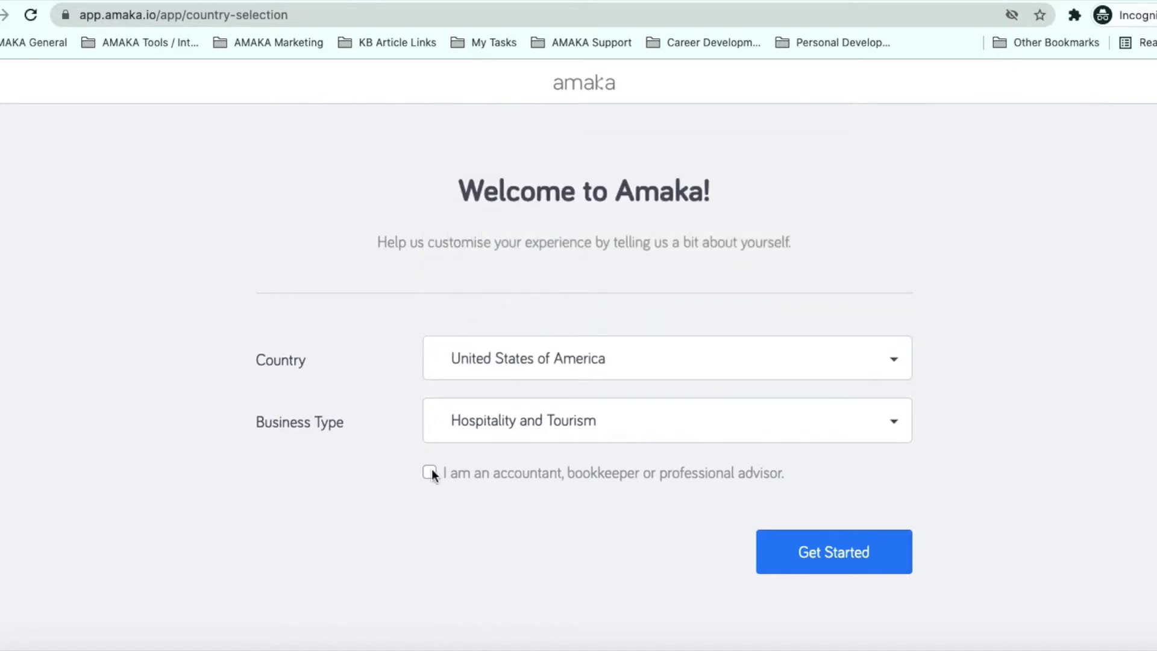
click(429, 472)
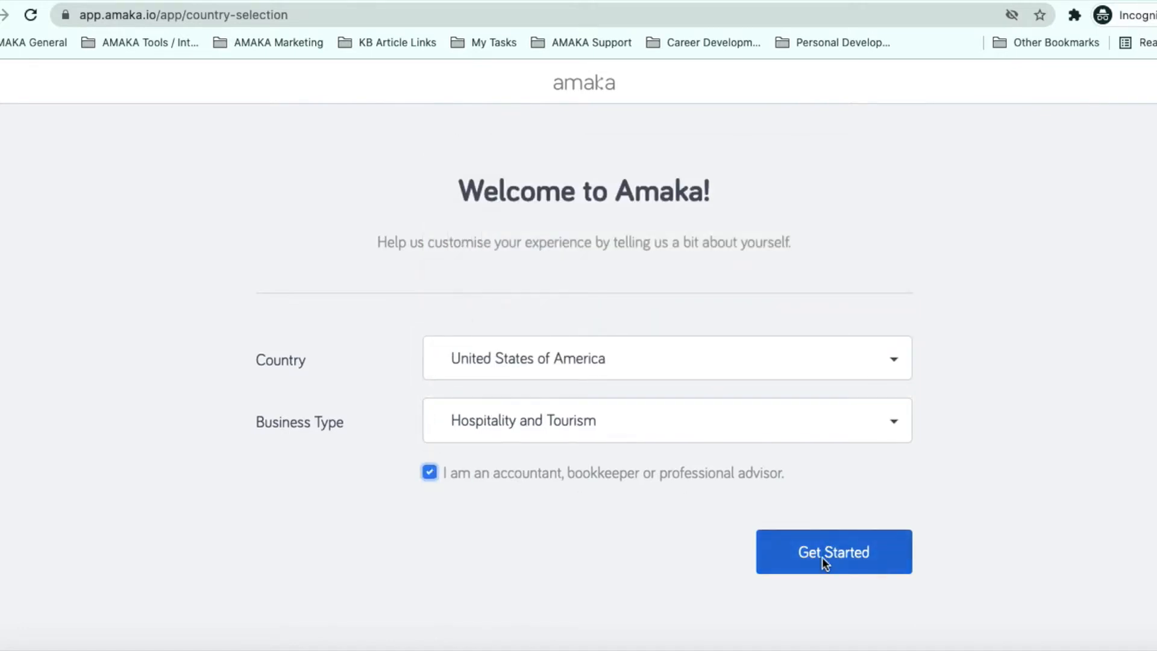
click(833, 551)
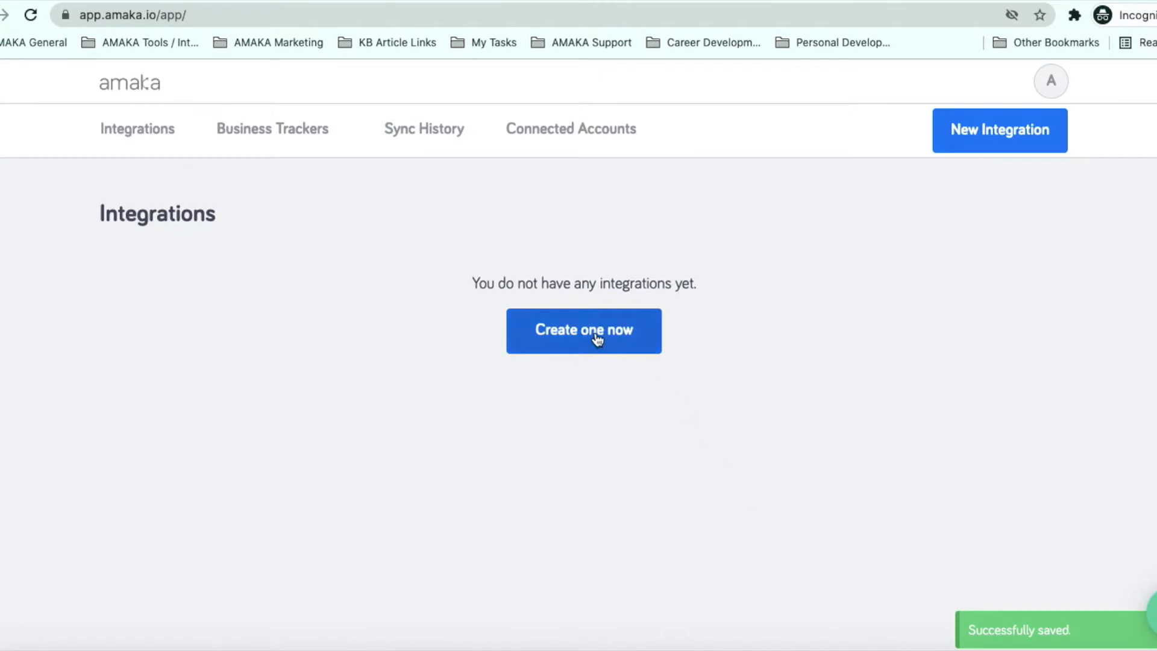
Create the first integration using the Square + QuickBooks tile.
click(584, 331)
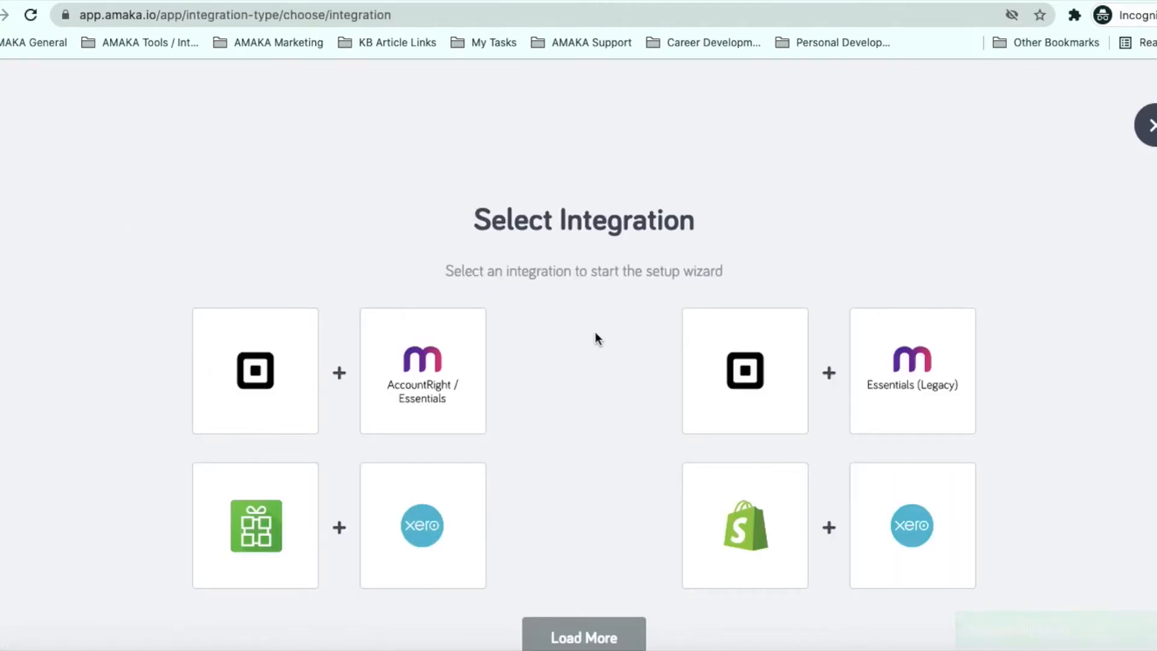
scroll(down, 3)
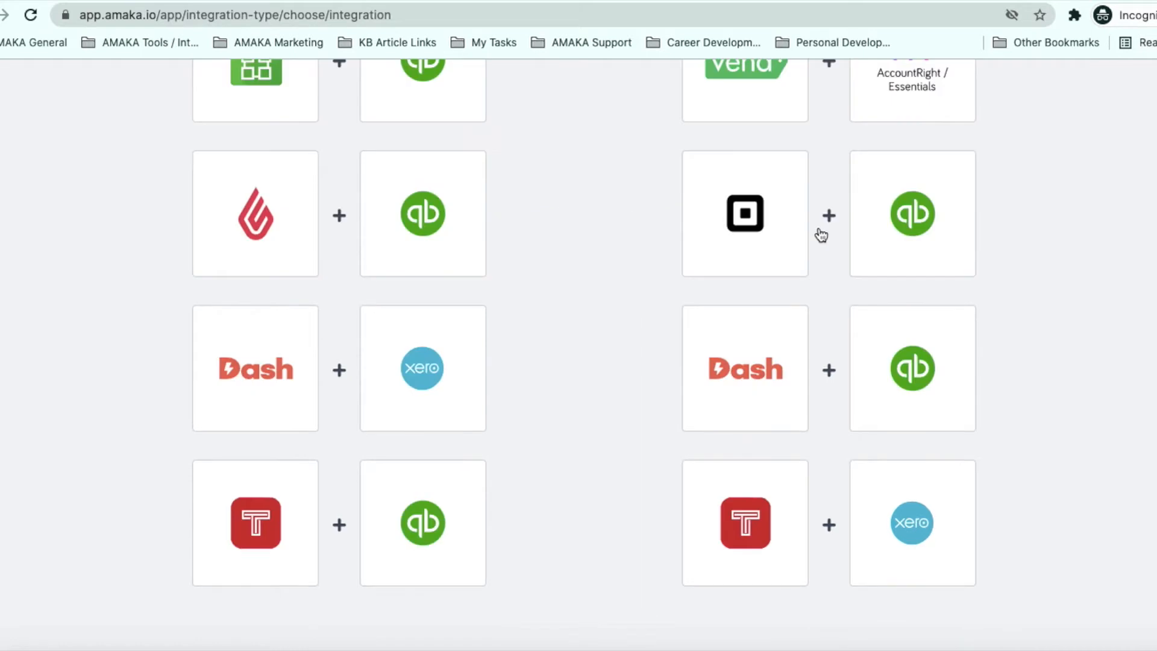
click(745, 213)
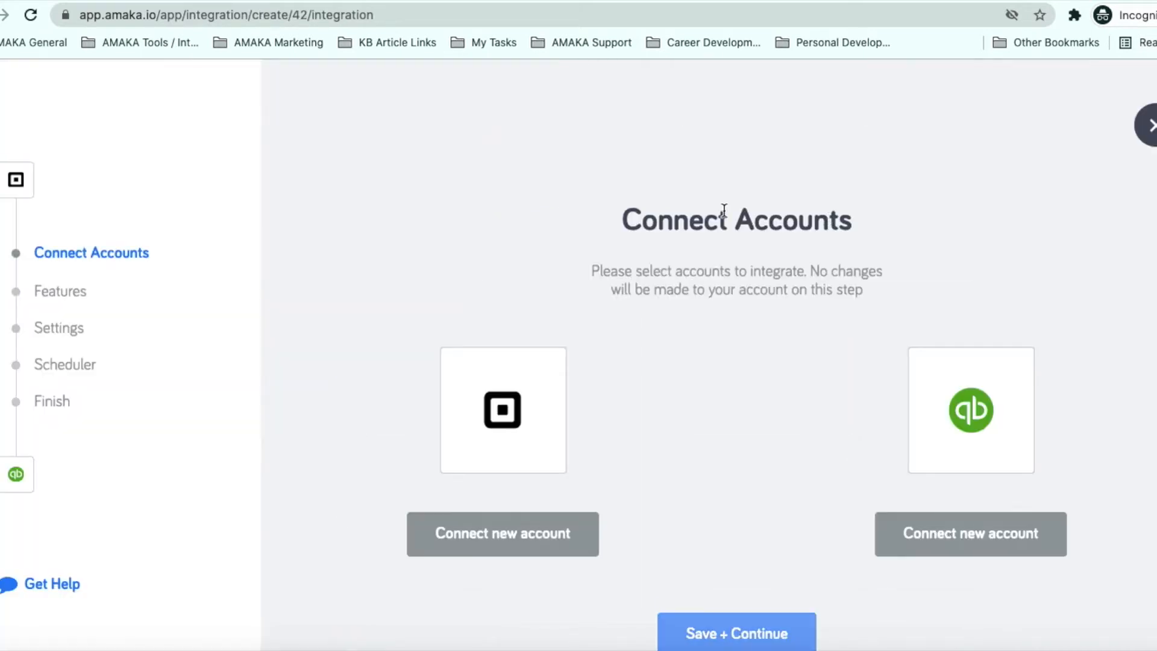
mouse_move(473, 540)
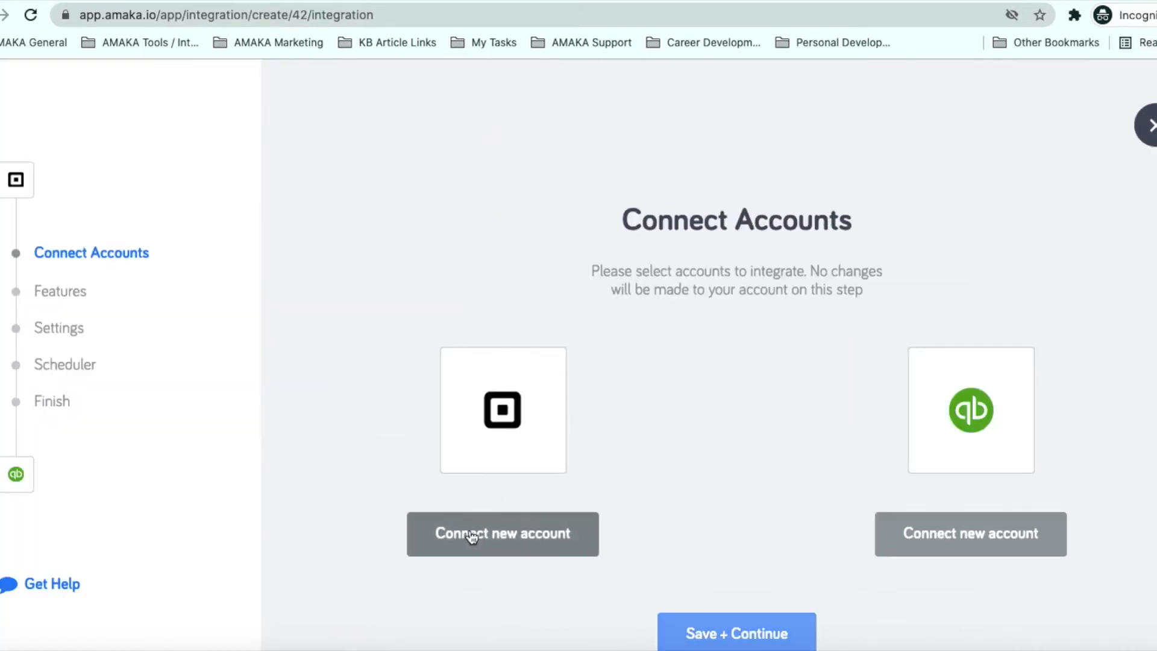
Connect a new Square account, edit its nickname, and save the New York timezone.
click(503, 534)
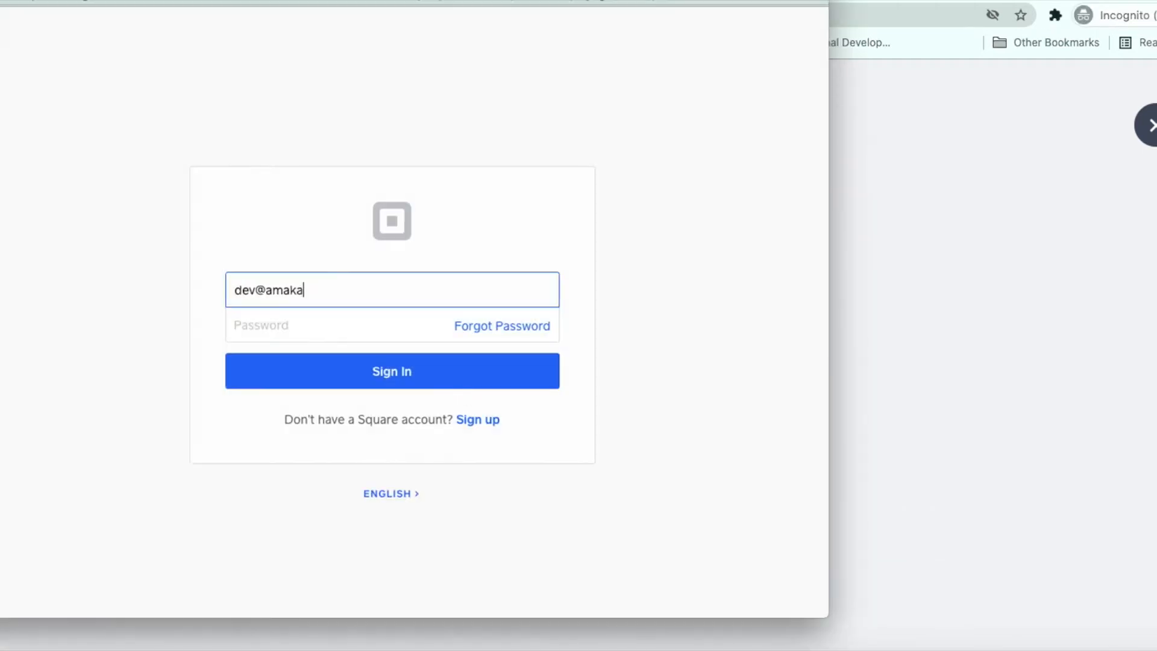
click(392, 370)
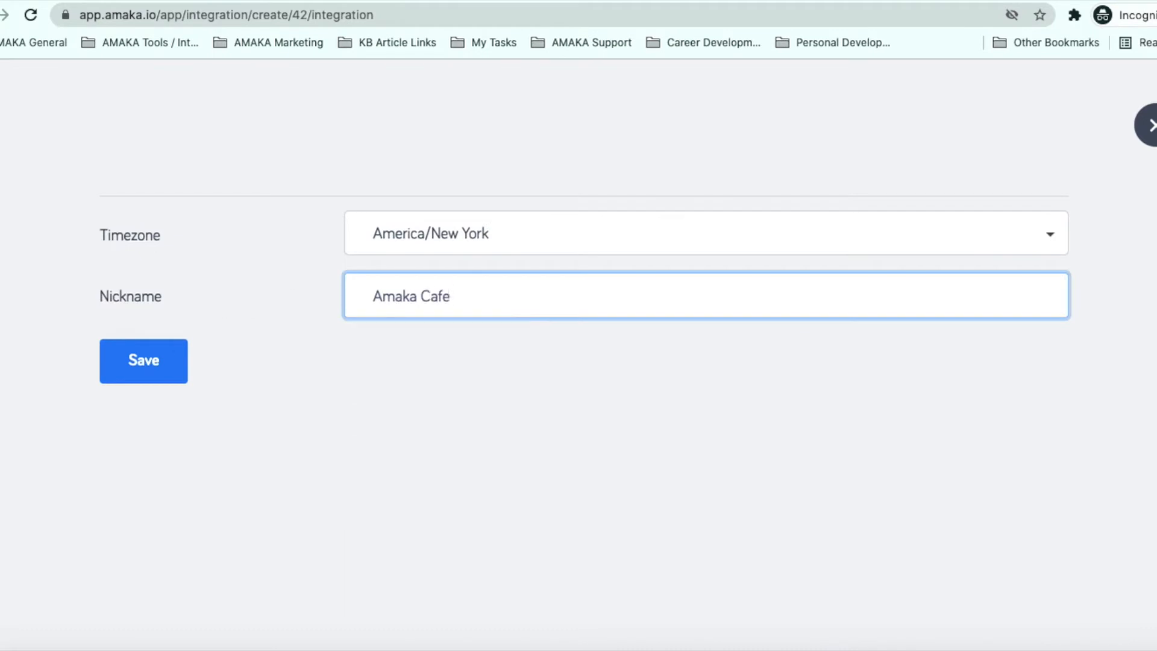
key(Backspace)
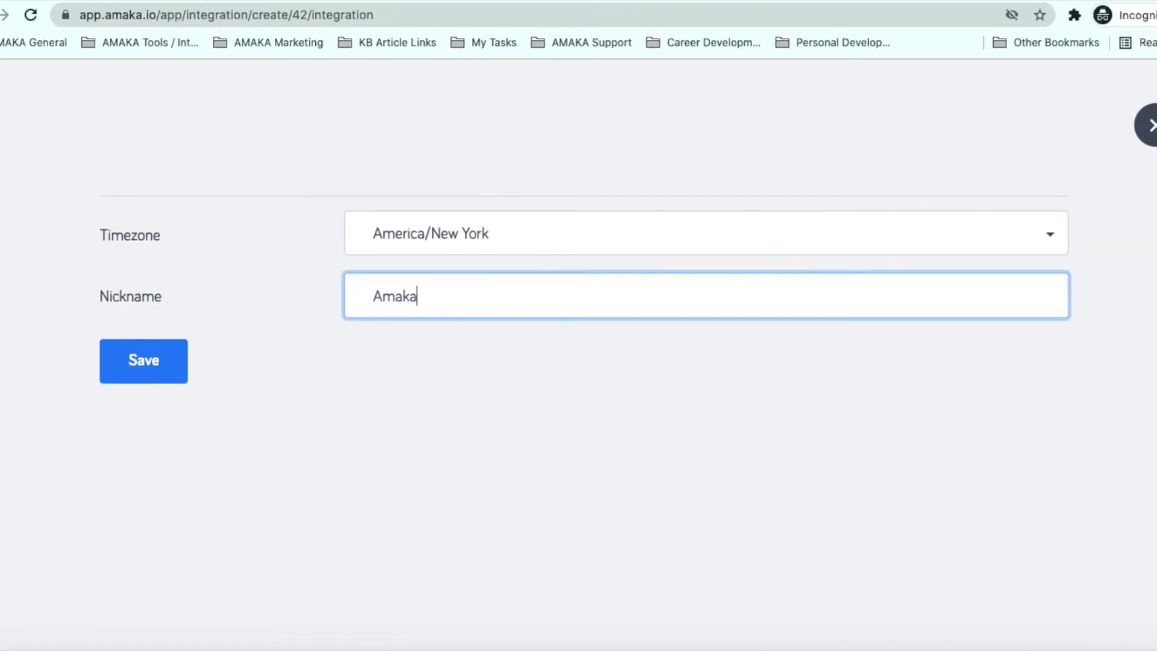
click(144, 361)
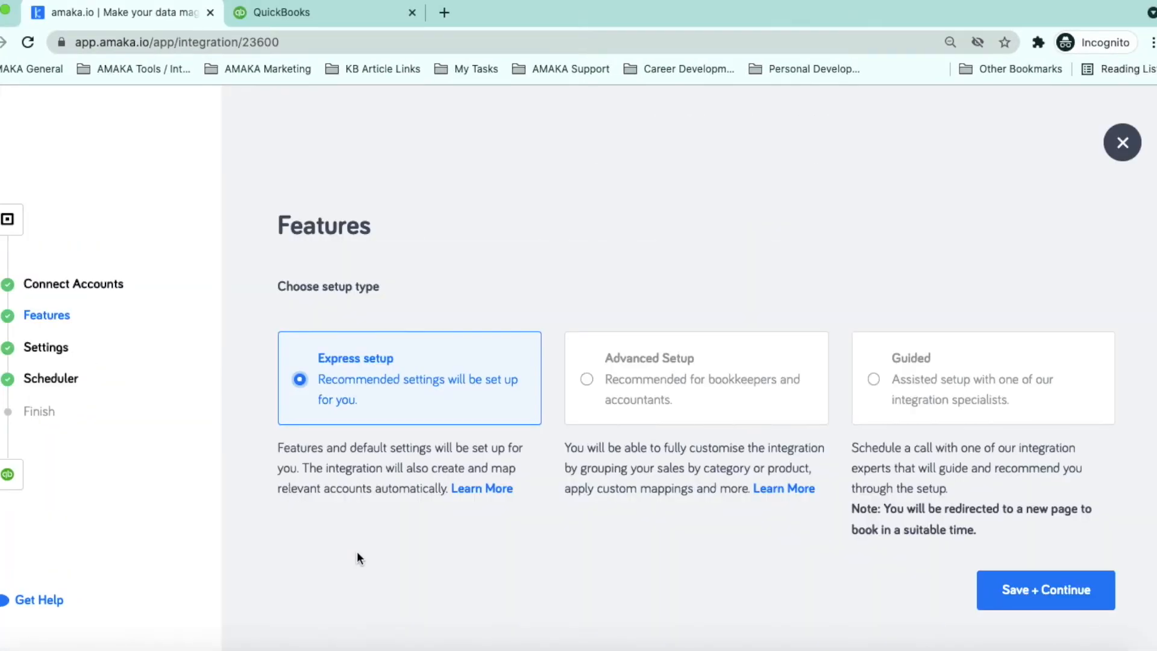
mouse_move(445, 596)
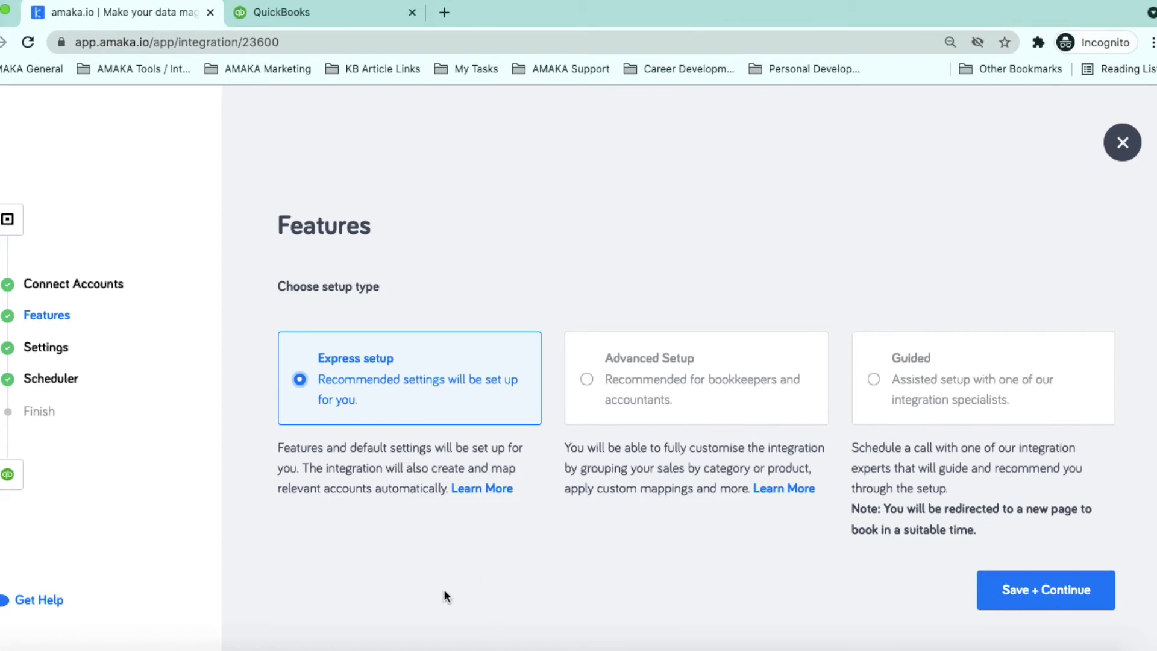
mouse_move(415, 596)
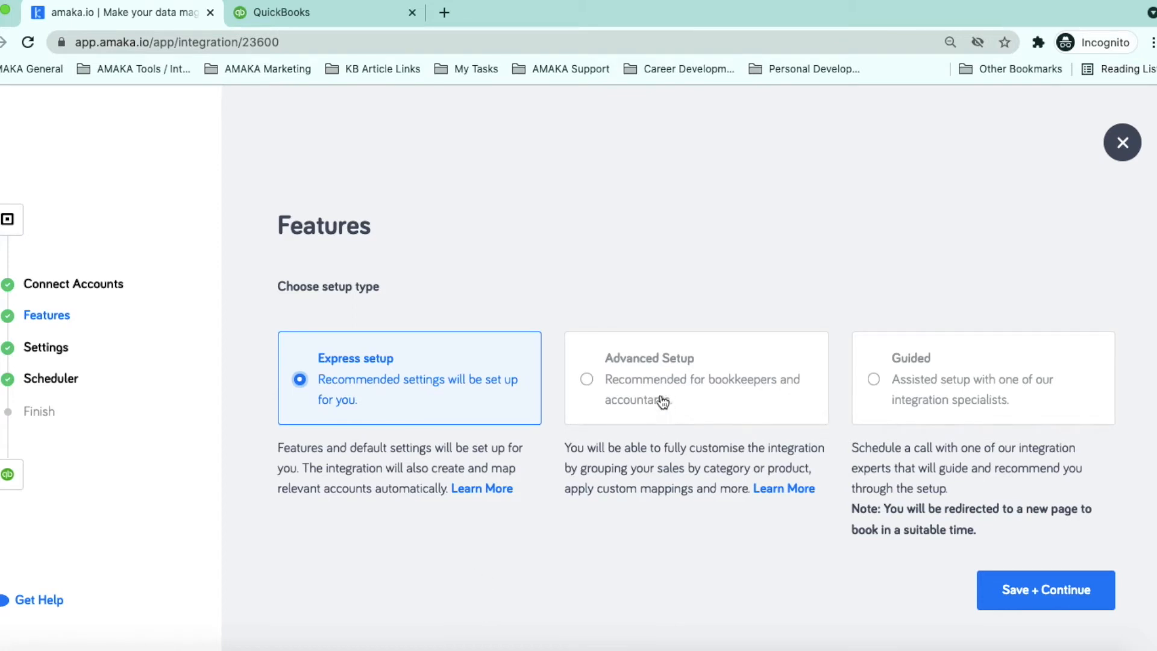
Choose Advanced Setup as the setup type and continue.
click(586, 378)
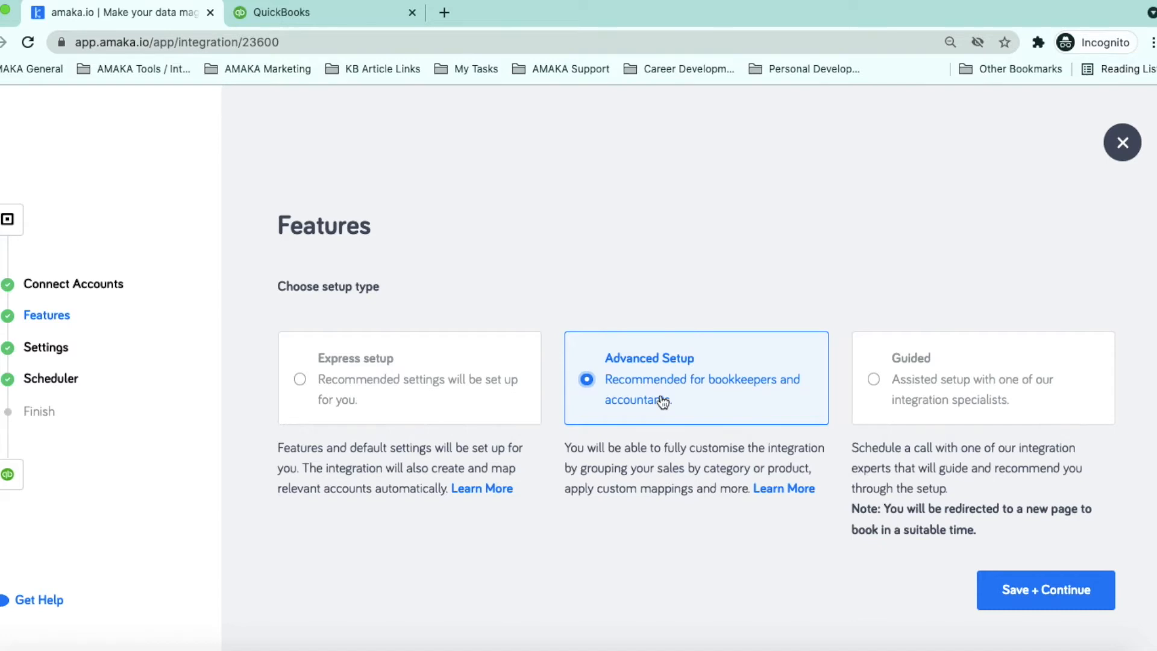
mouse_move(510, 440)
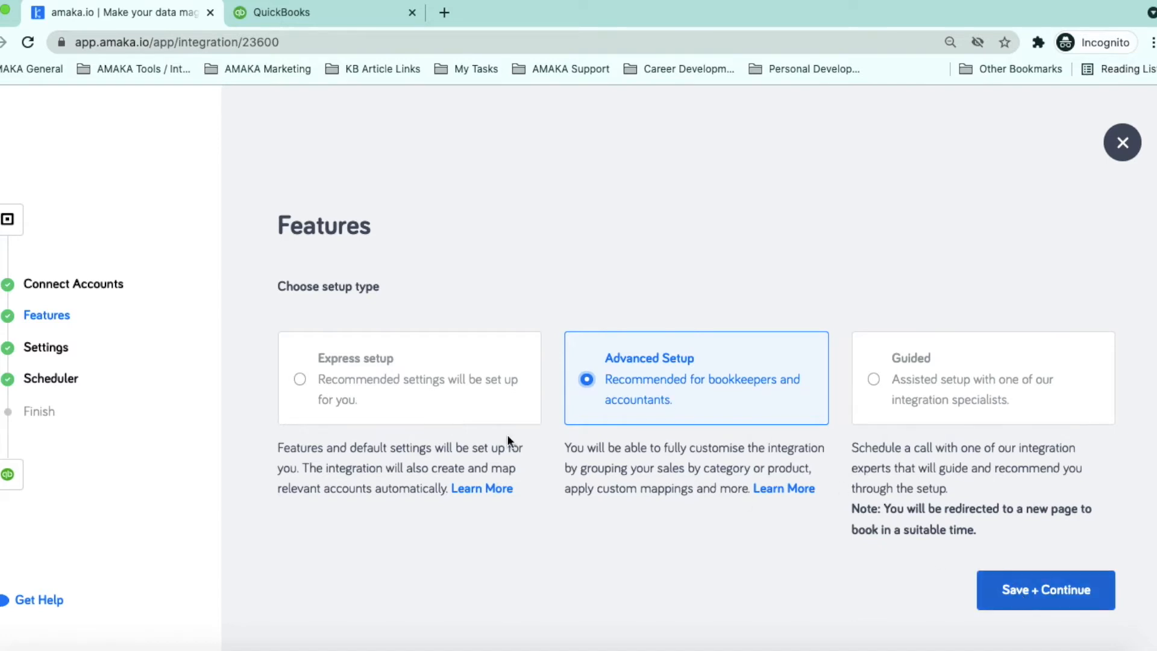
click(1046, 590)
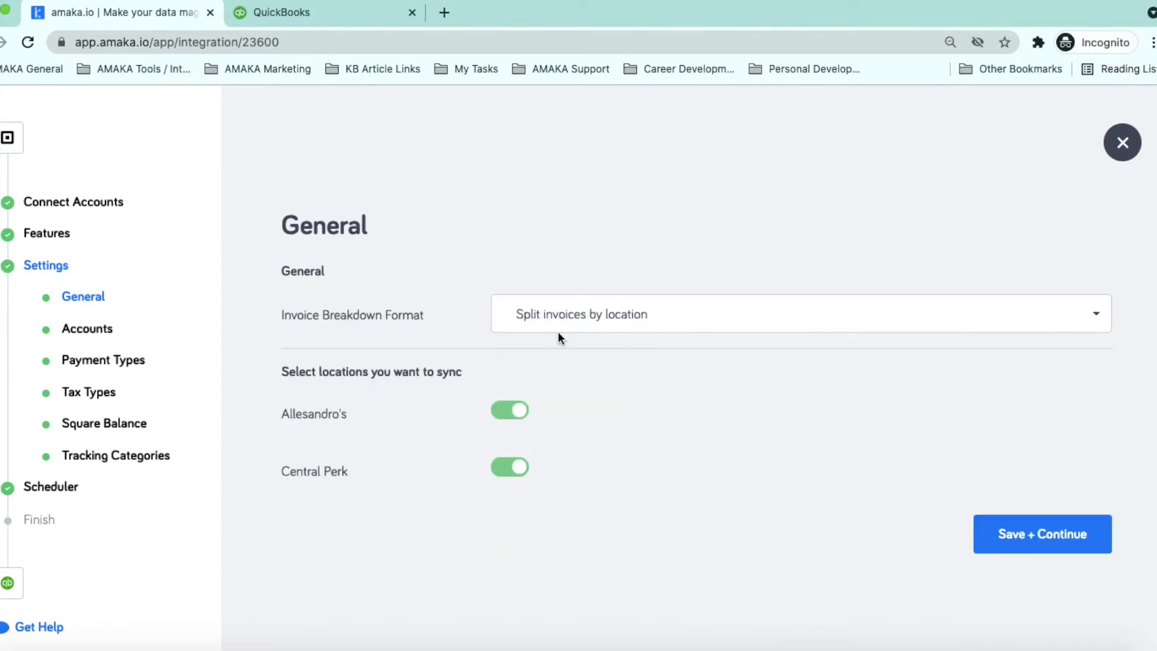
Set Invoice Format to Categorised and Group By to Category, then save the mappings.
click(87, 329)
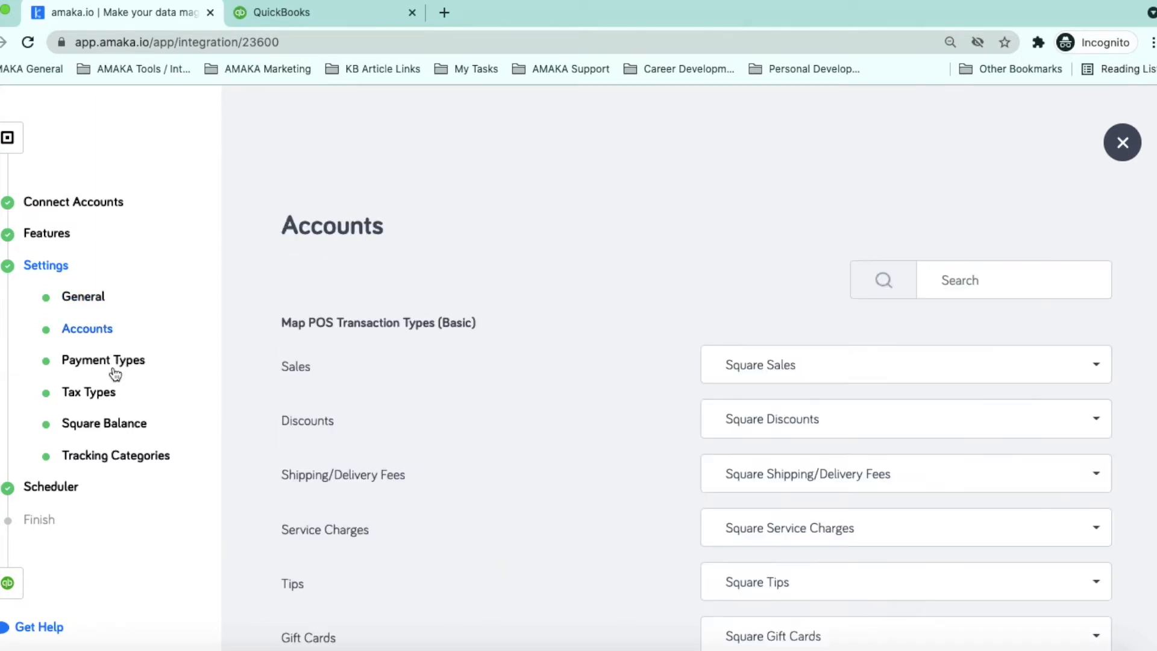
scroll(down, 3)
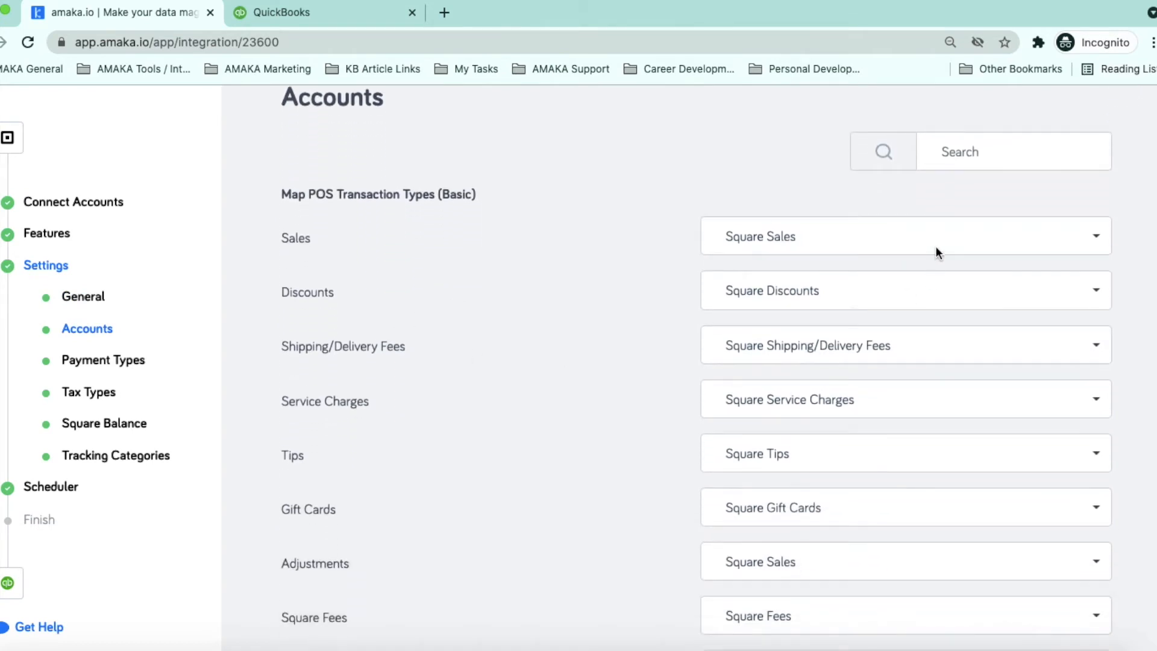
click(906, 237)
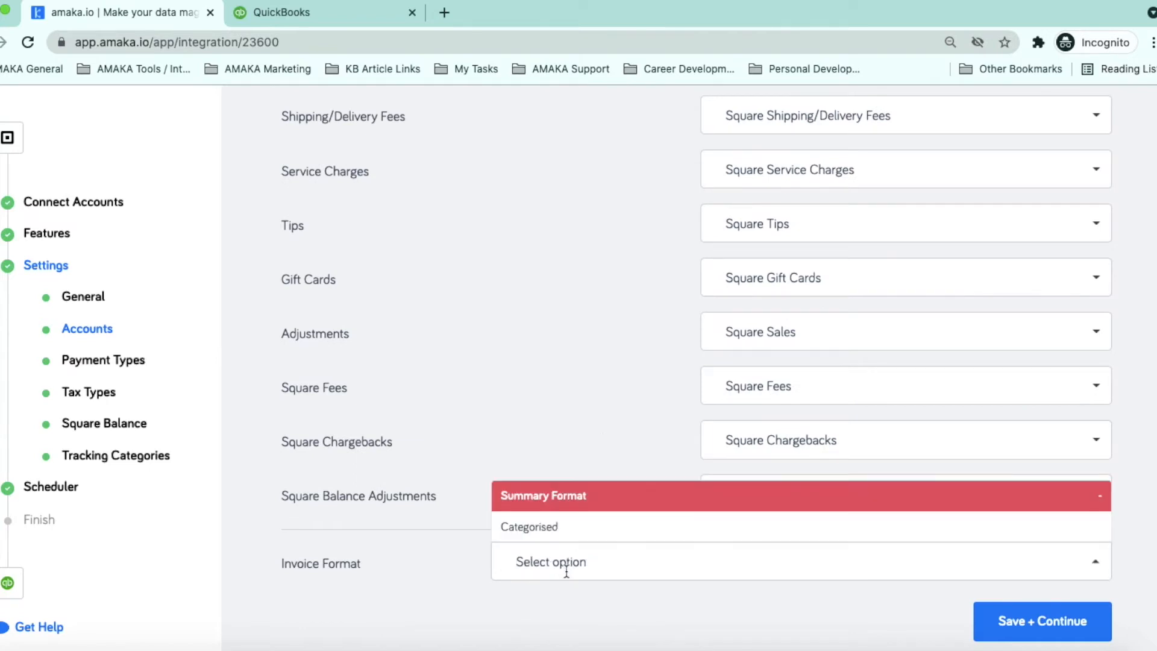
click(529, 527)
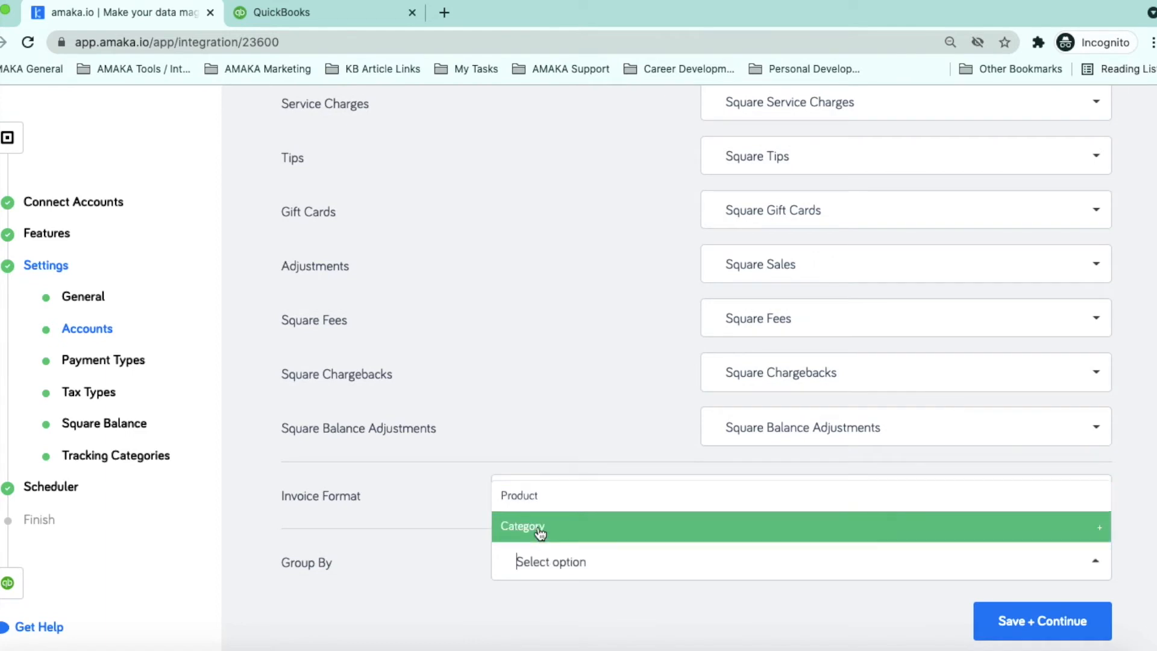
click(534, 527)
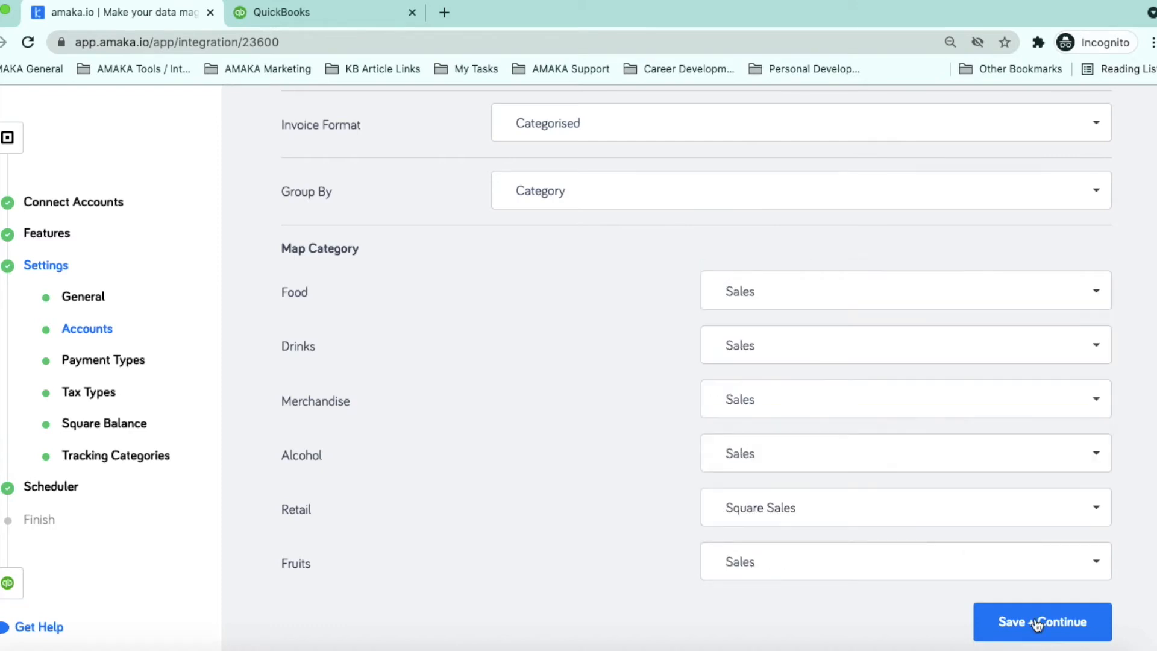
click(1040, 638)
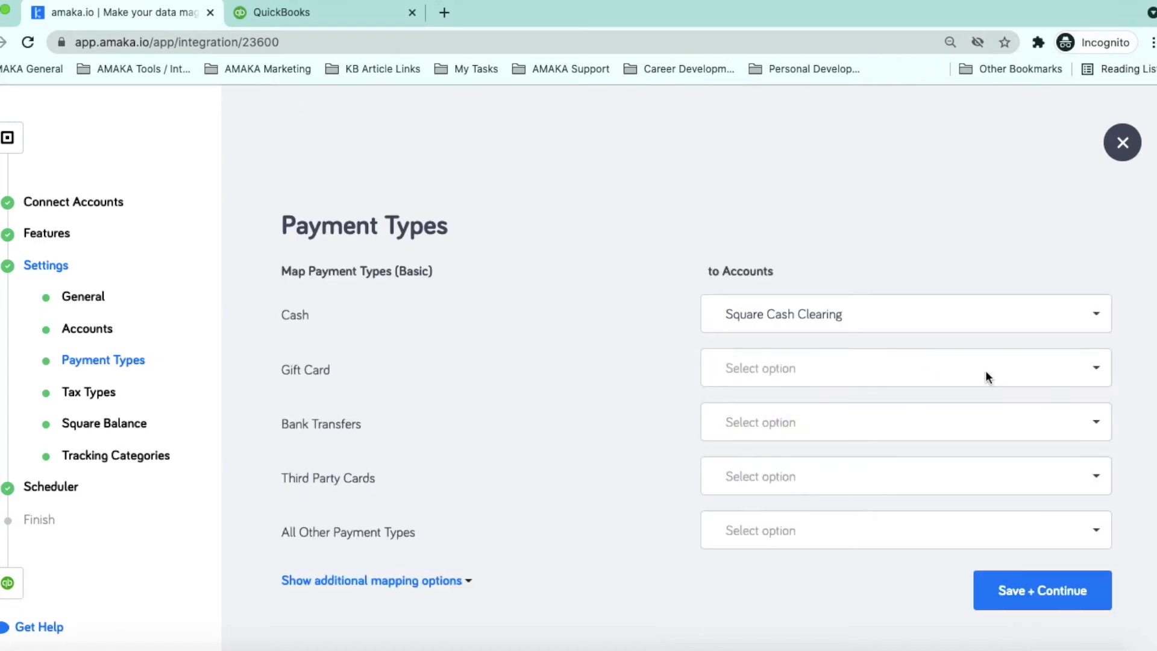
Map gift card payments to a clearing account and save the payment types.
click(906, 368)
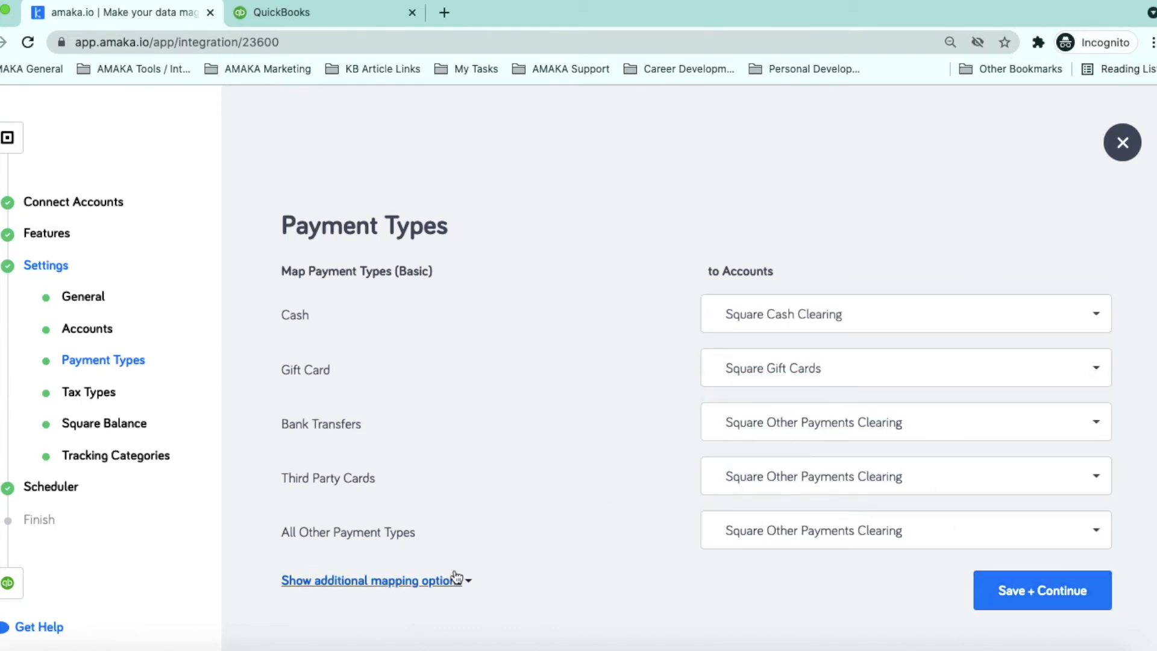
click(88, 392)
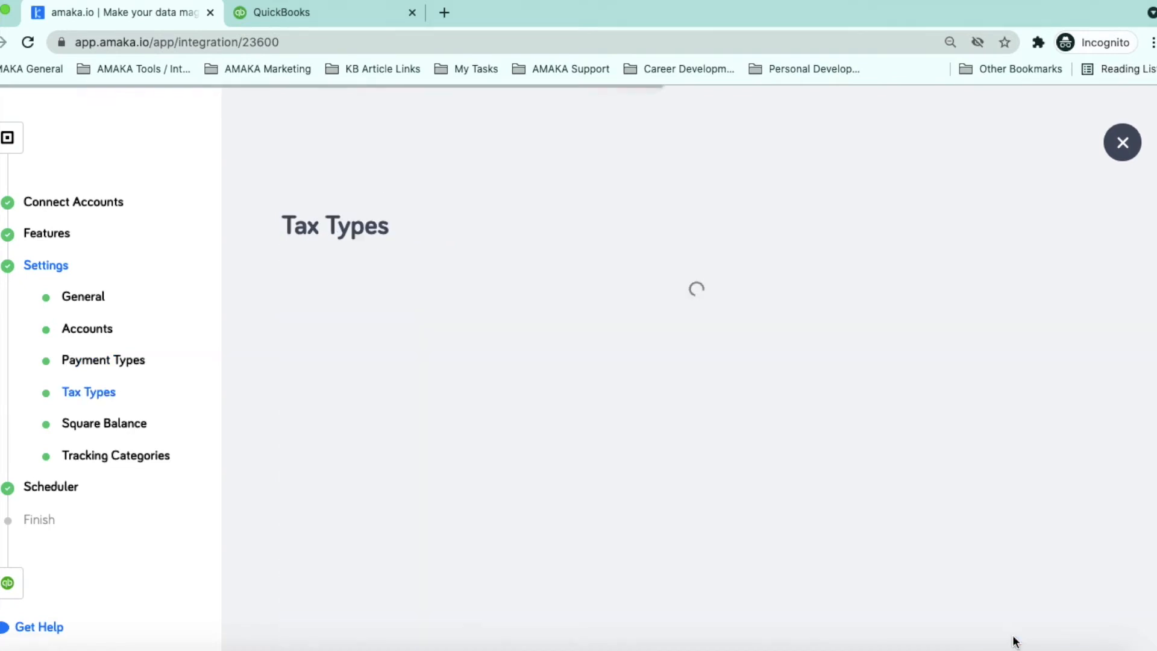
mouse_move(154, 432)
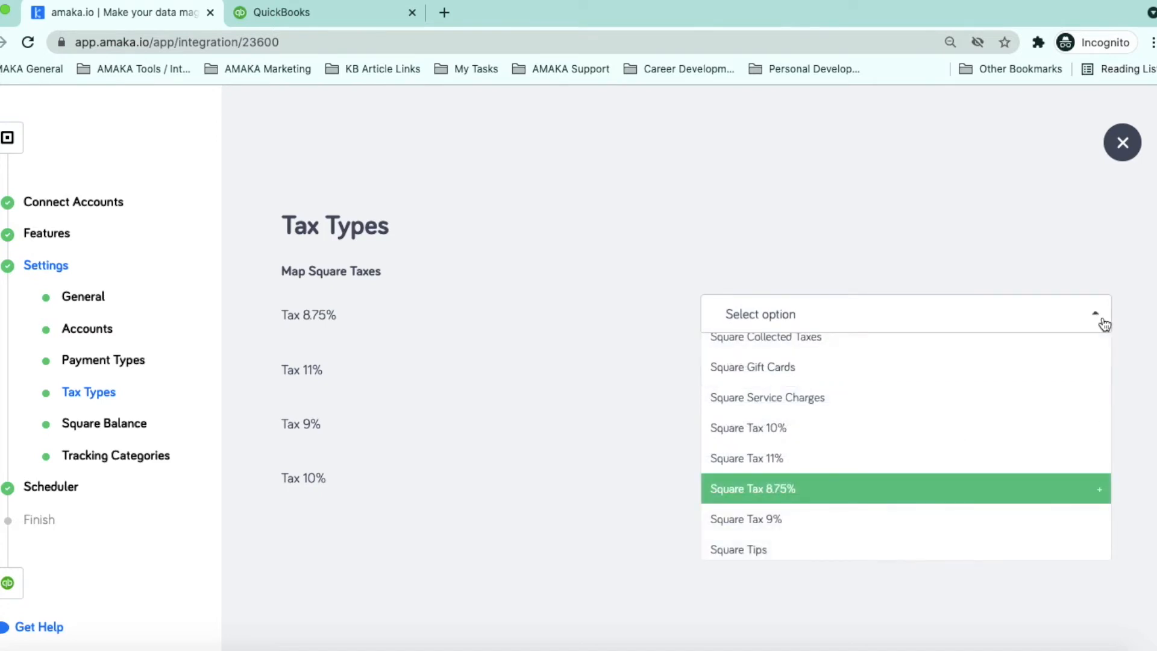
Map Tax 8.75%, Tax 9% and Tax 10% to their matching Square Tax items.
click(753, 489)
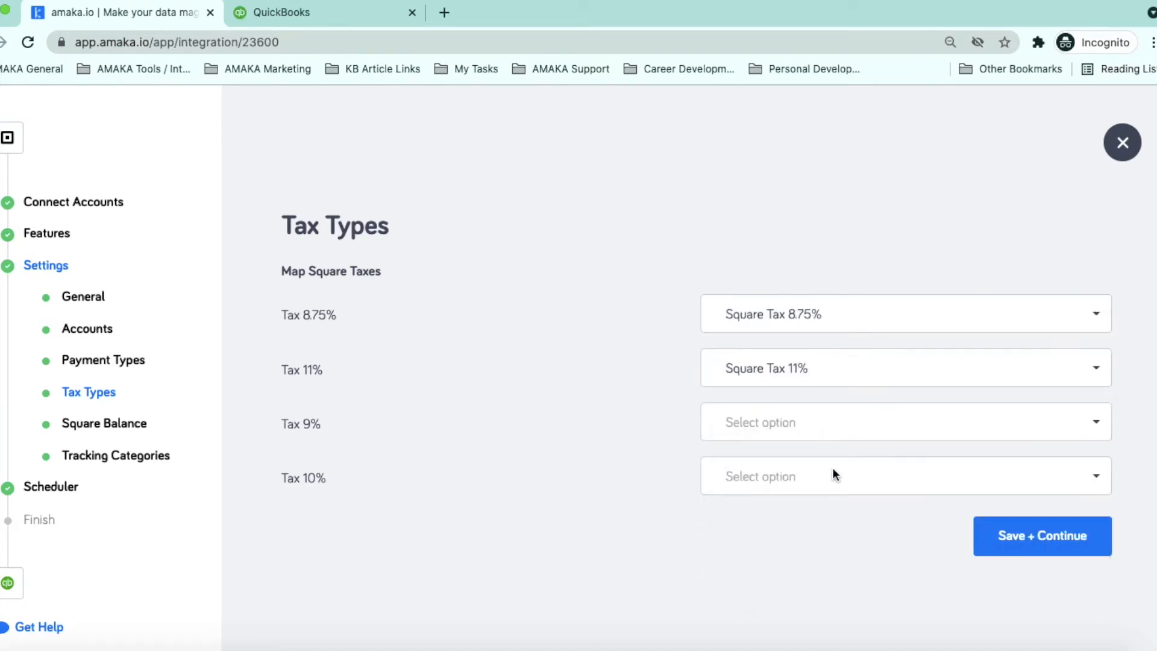
click(906, 422)
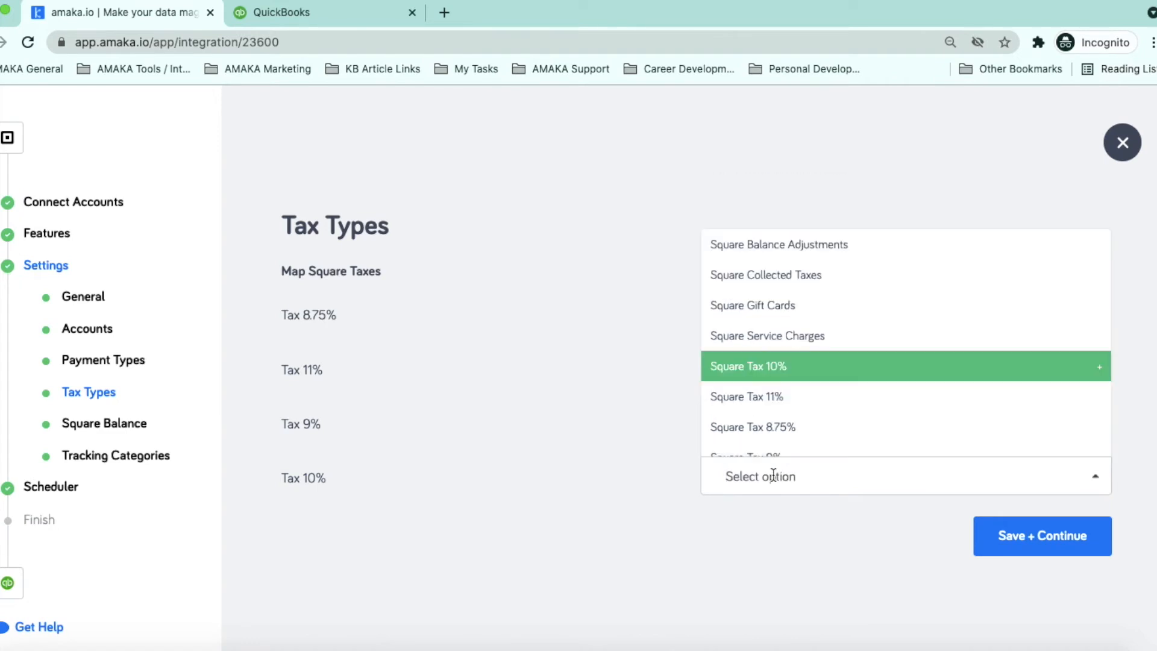
click(1042, 536)
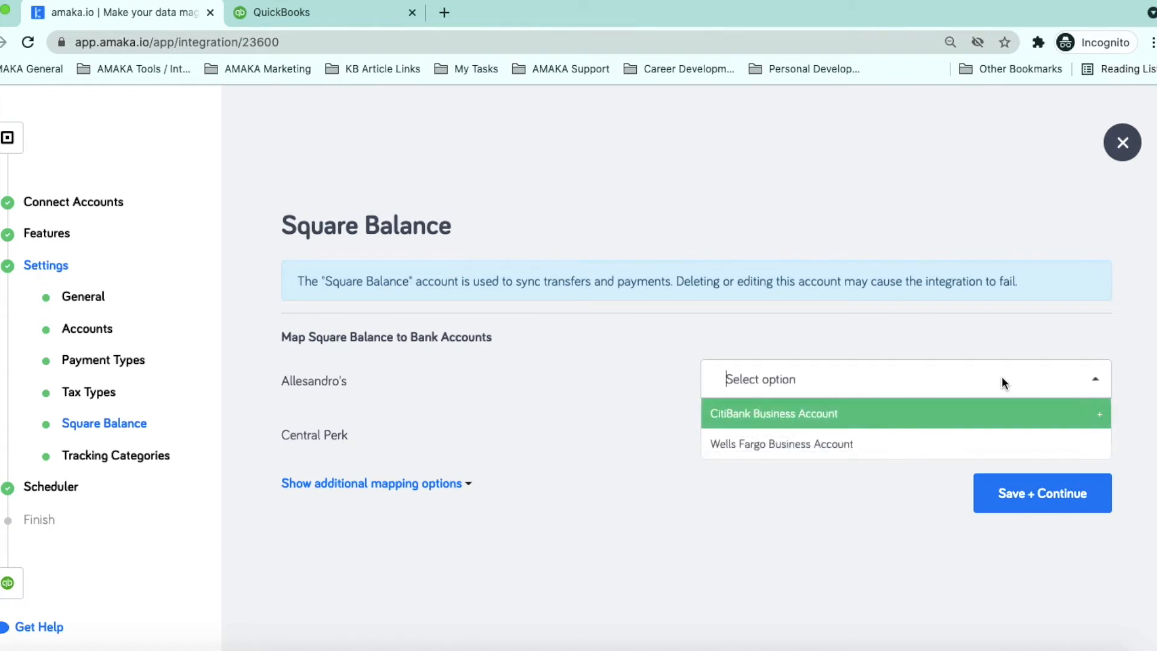
mouse_move(939, 414)
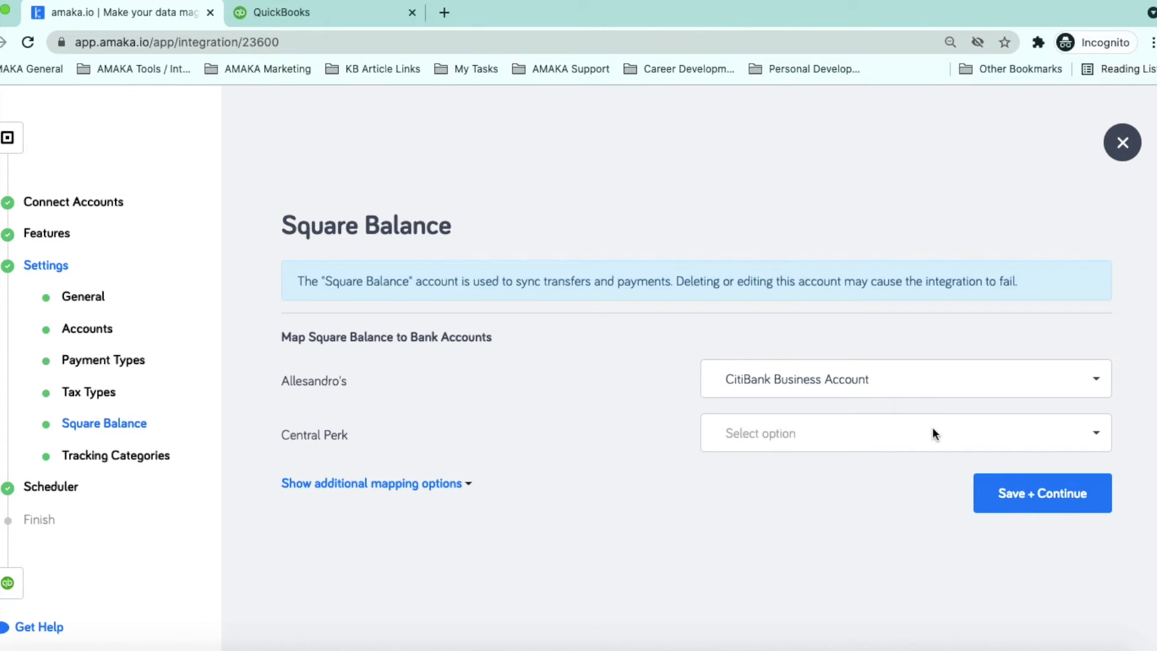
Assign Wells Fargo Business Account to Central Perk's balance and save.
click(905, 432)
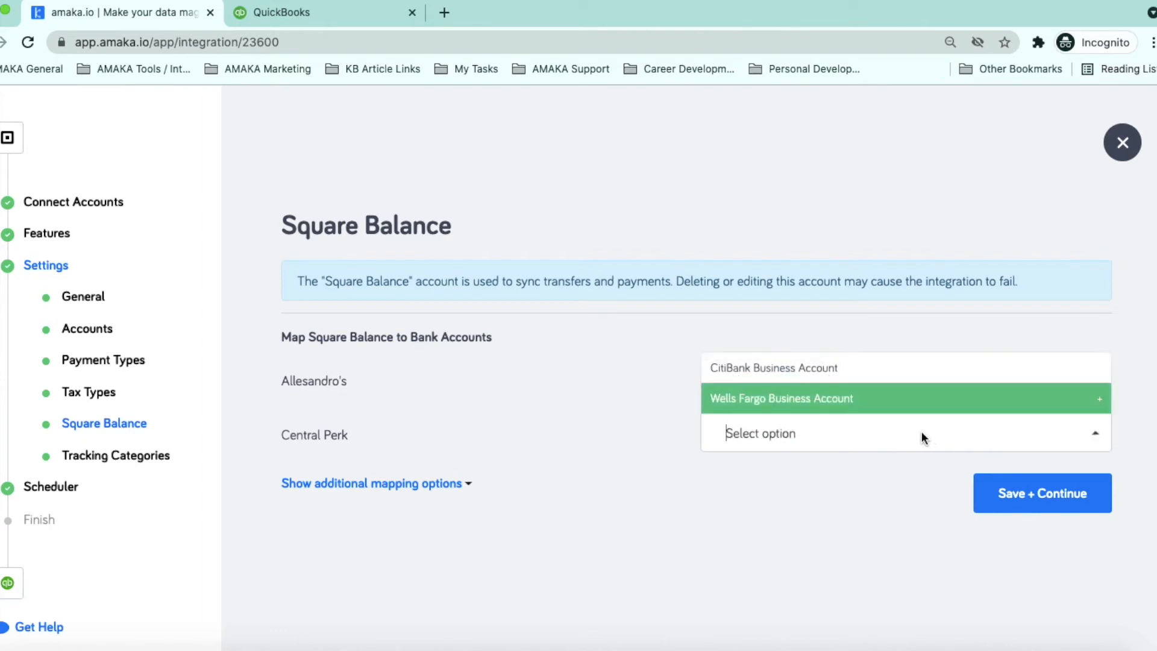
click(781, 398)
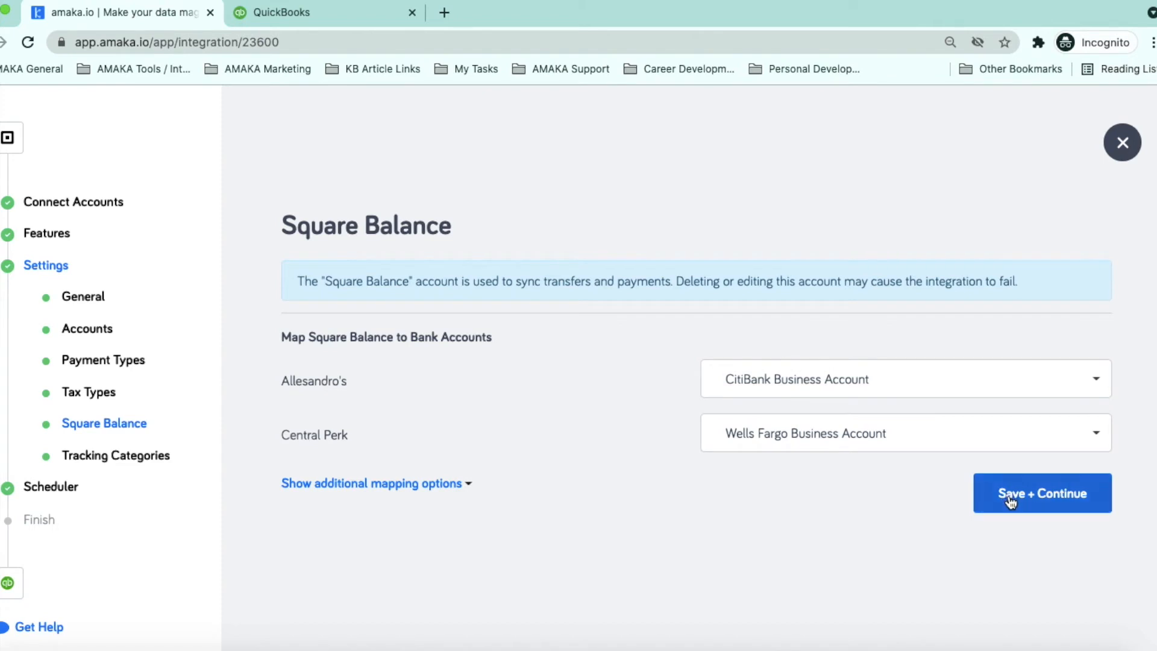
click(1042, 493)
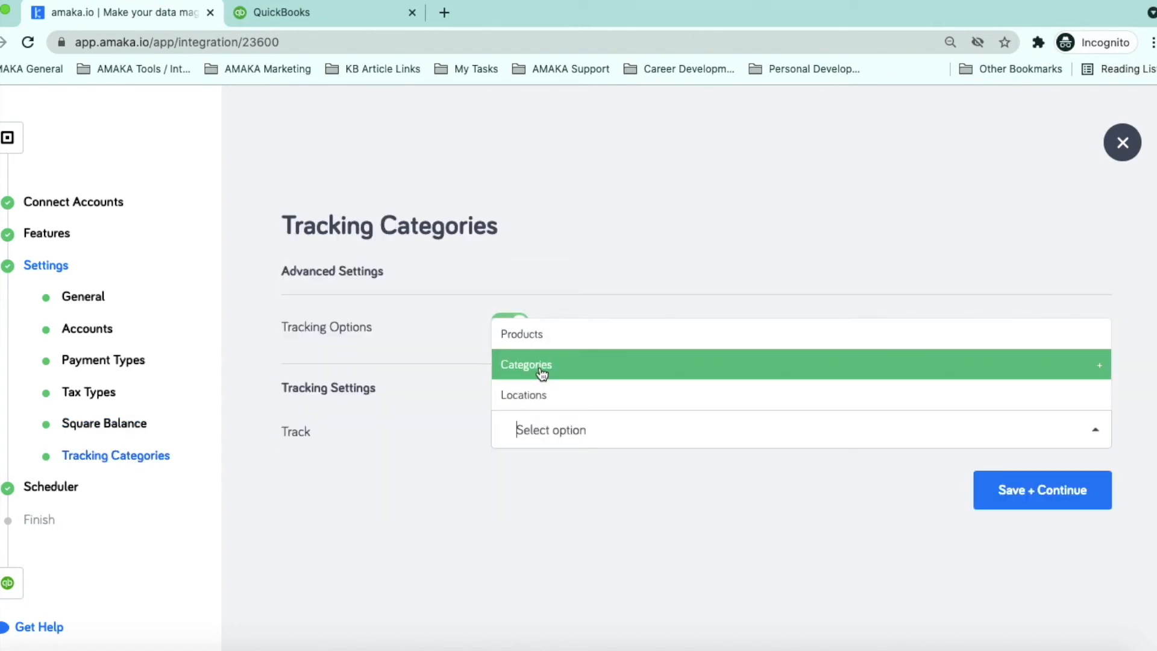
Set tracking to Locations and save the tracking category settings.
click(523, 395)
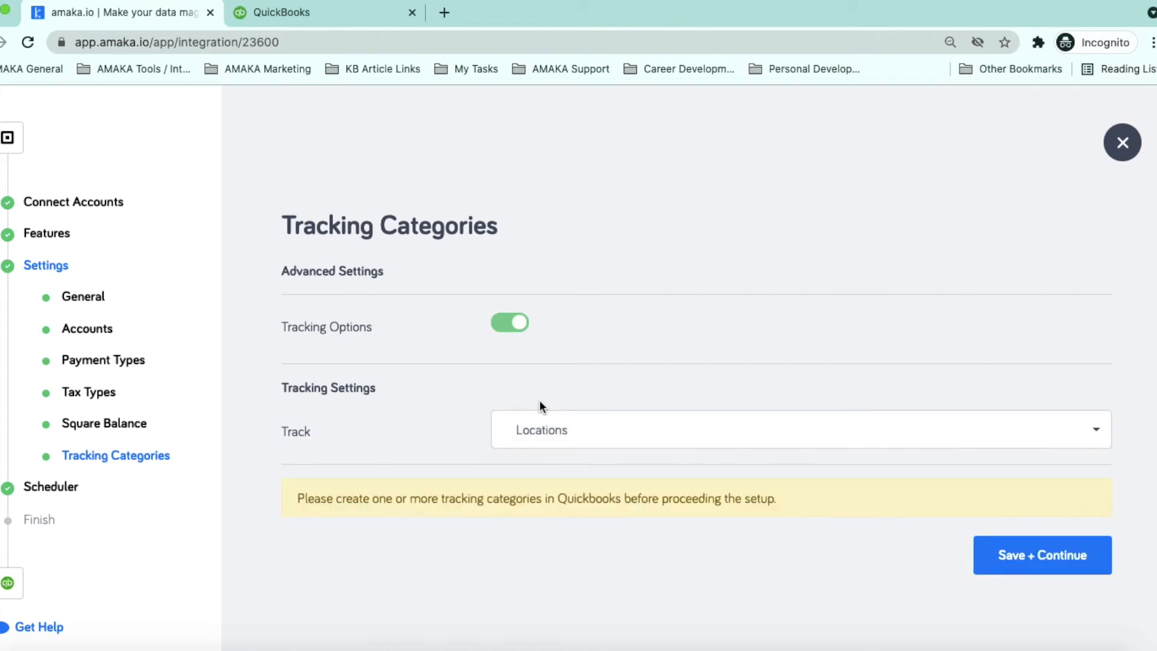
mouse_move(789, 510)
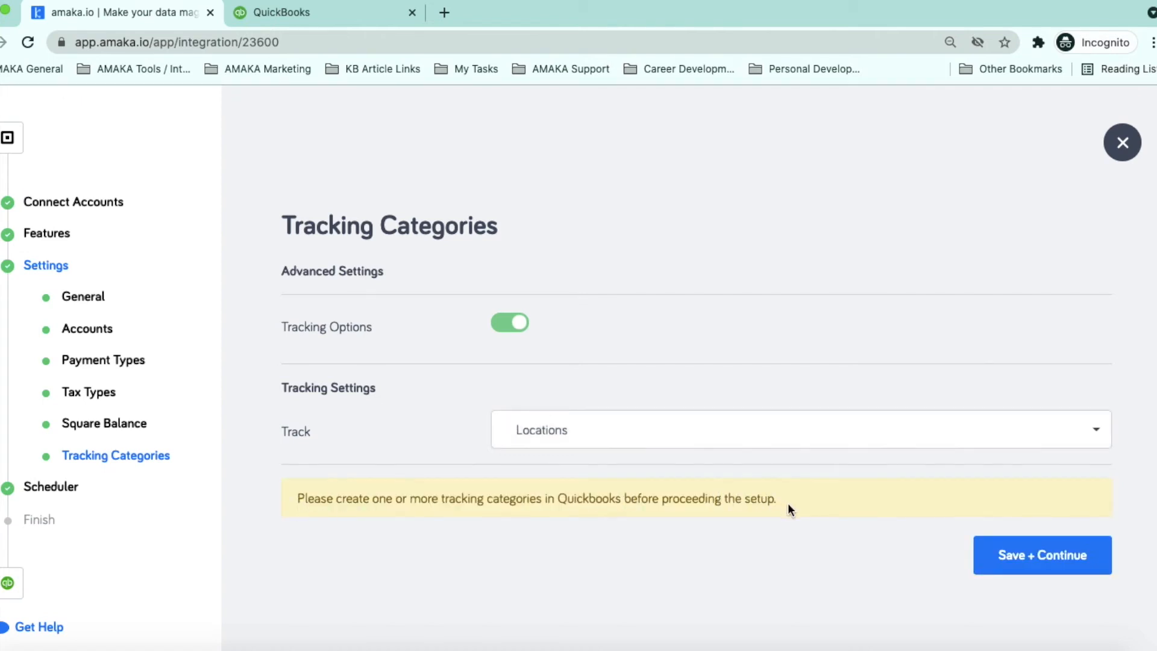
click(1043, 555)
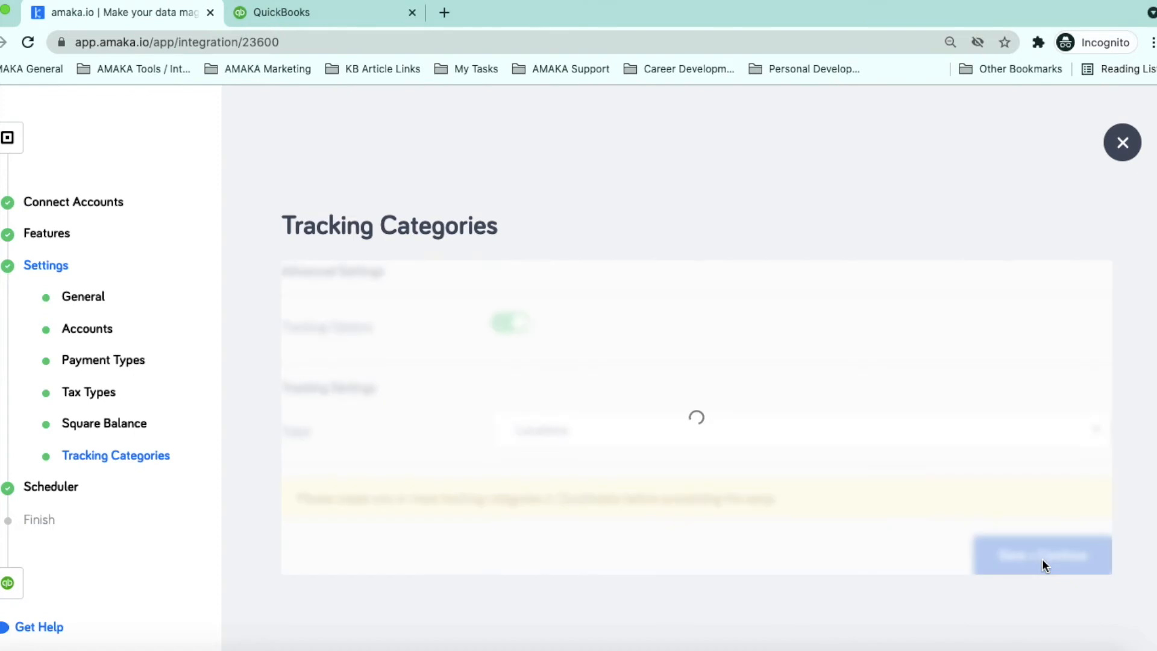
Continue to the Scheduler step showing a daily sync from 15 Jul 2021 at 3:00 AM.
click(1044, 556)
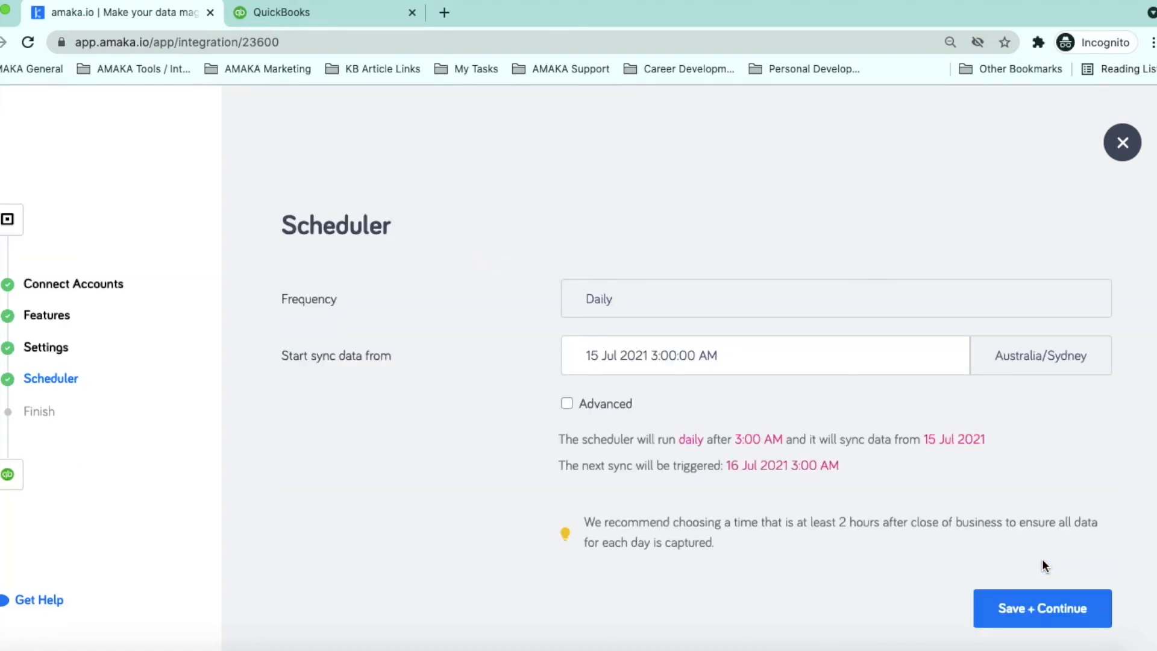
mouse_move(546, 456)
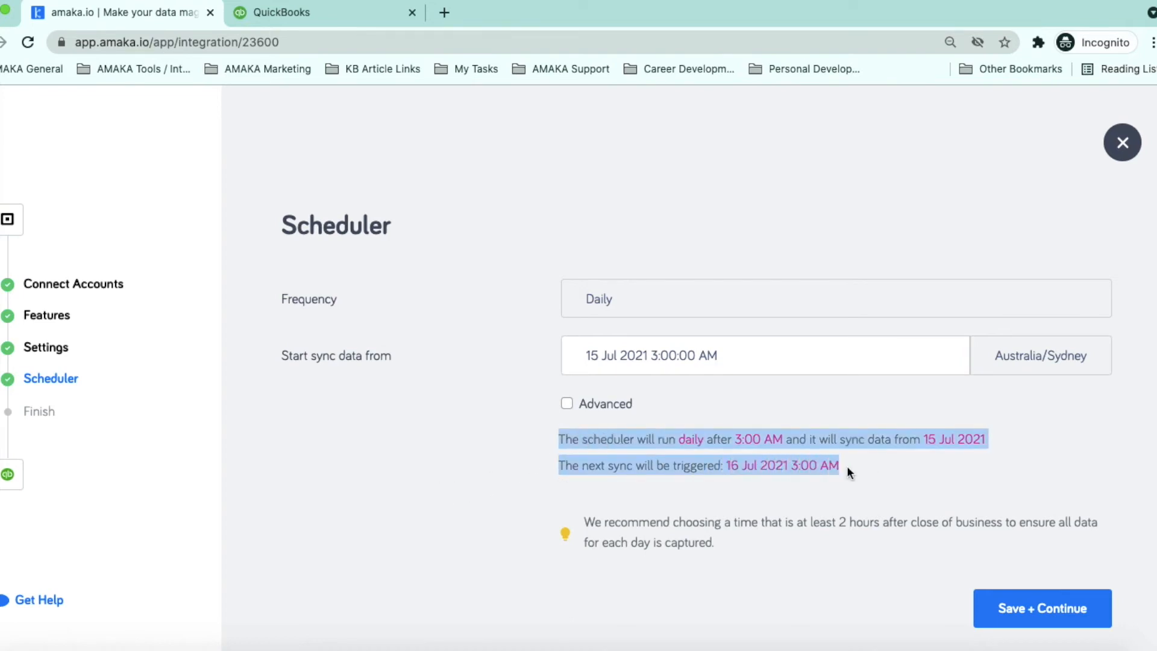
mouse_move(860, 473)
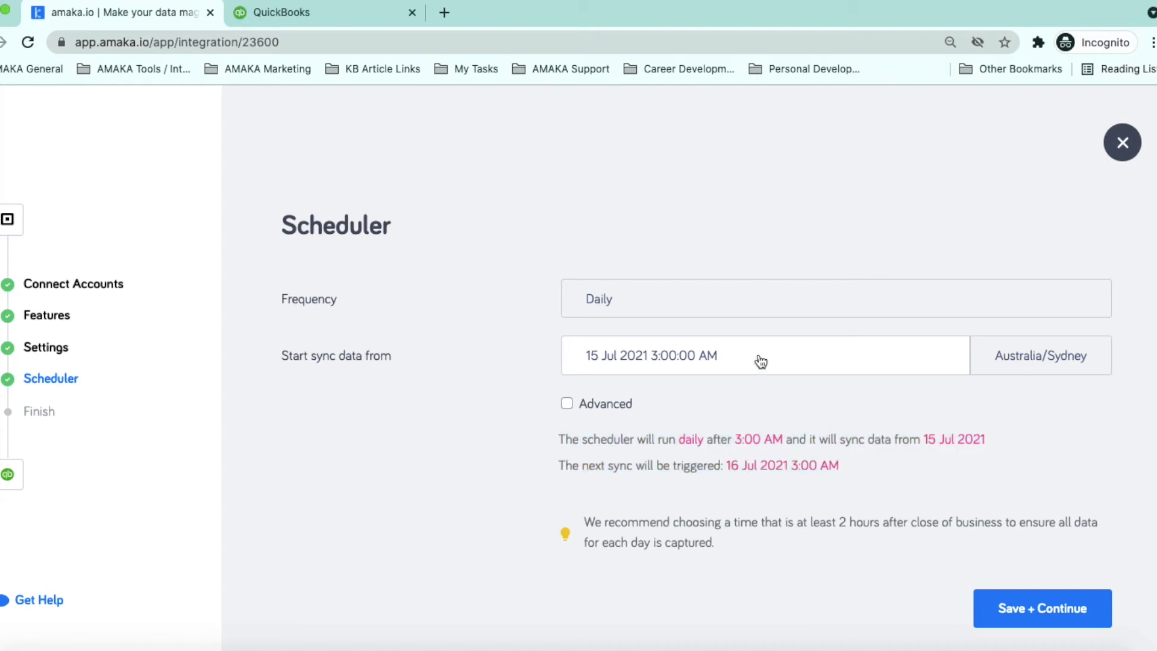
Change the sync start date to 1 May 2021, keeping the 3:00 AM daily schedule.
click(759, 356)
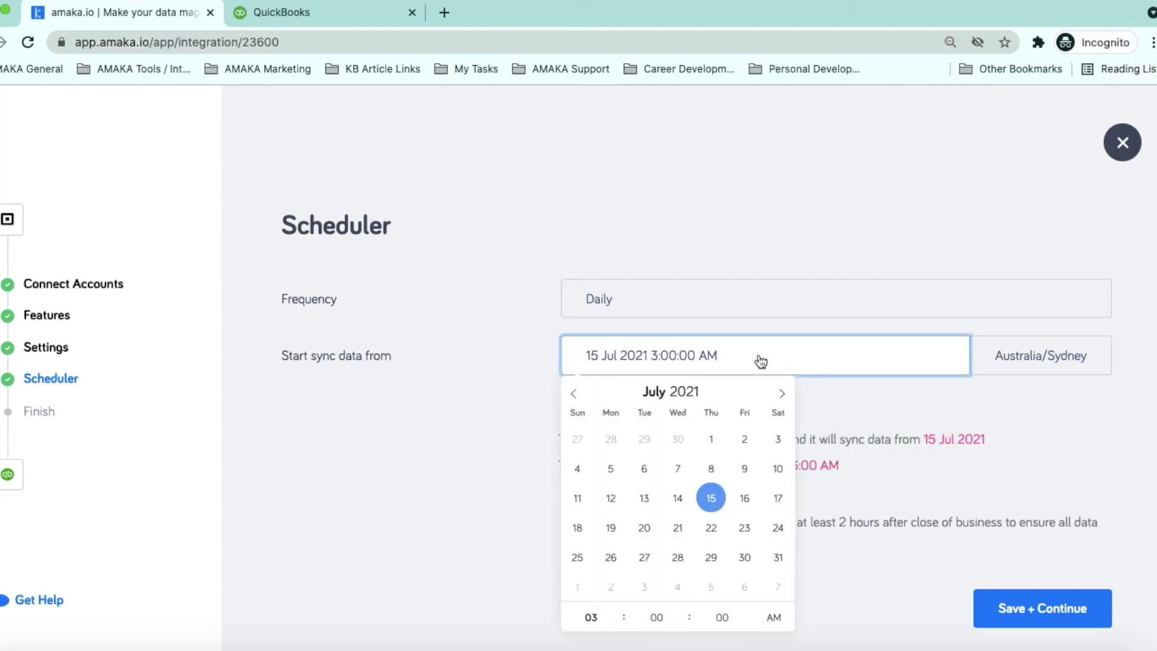
mouse_move(576, 394)
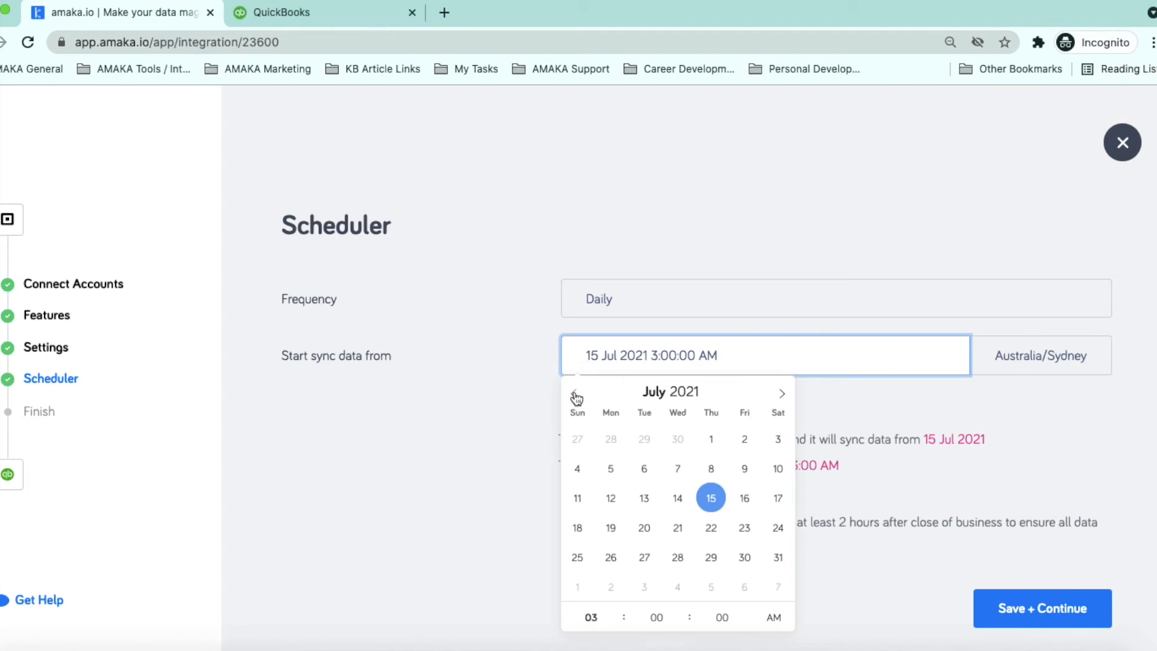
click(575, 394)
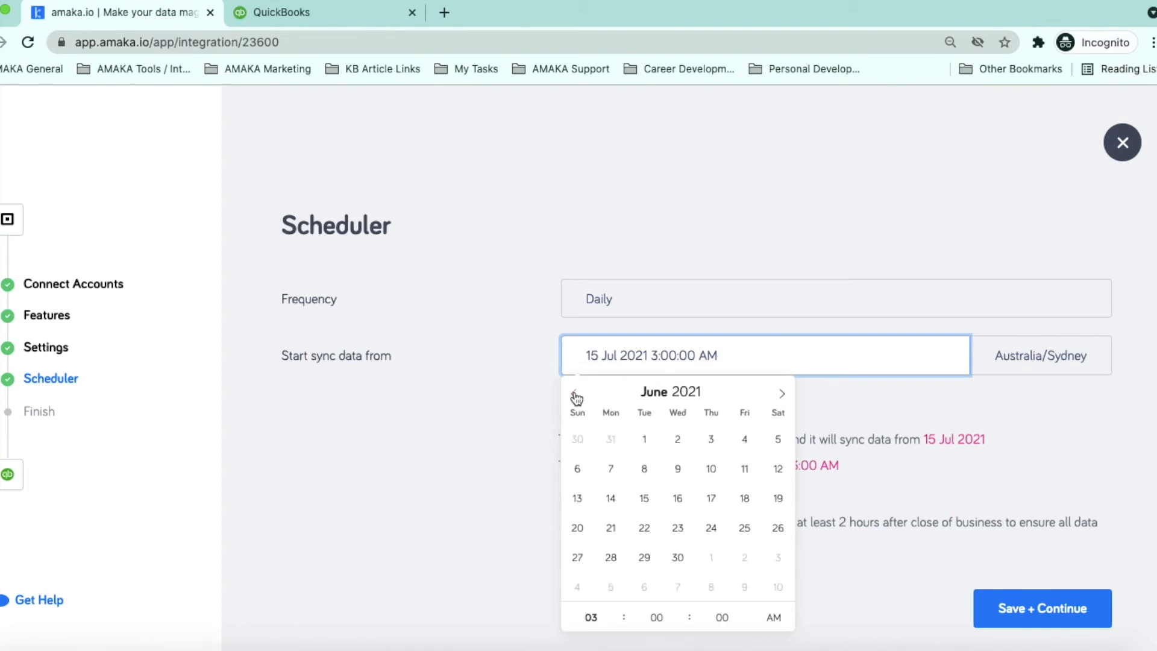
click(575, 393)
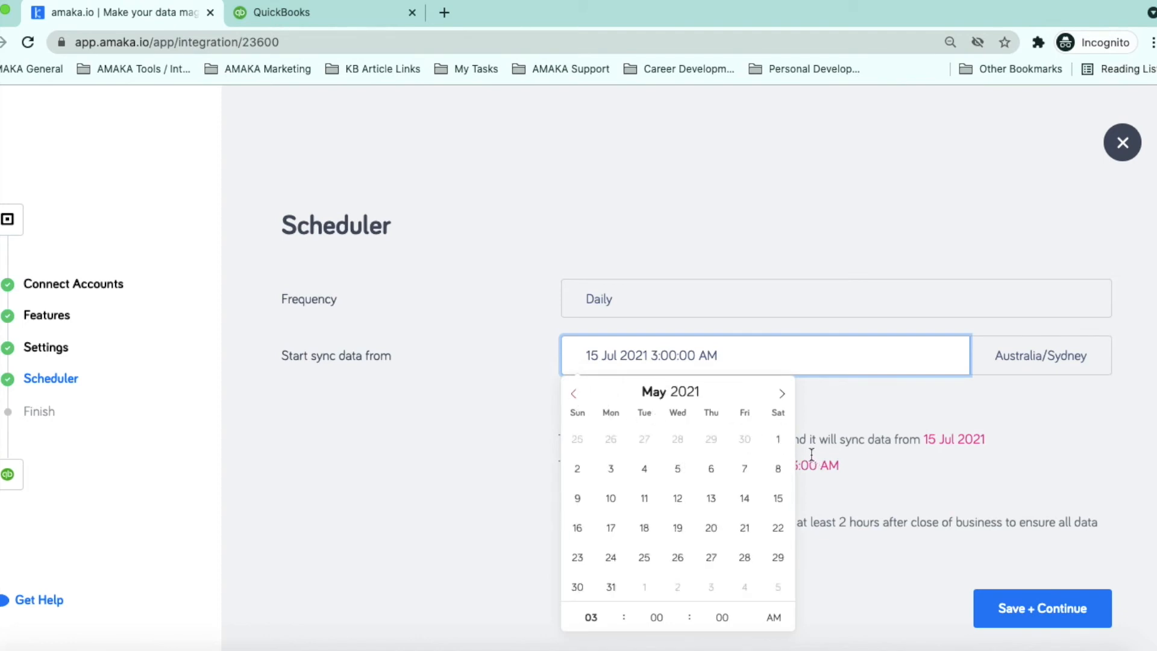
click(778, 439)
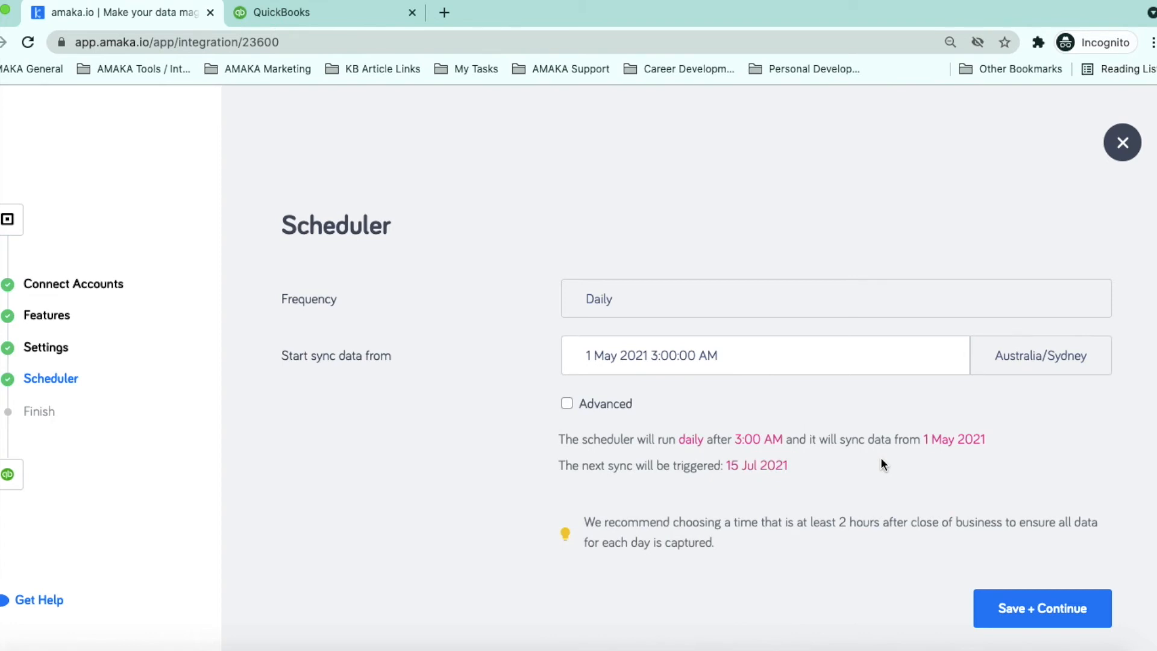
mouse_move(832, 401)
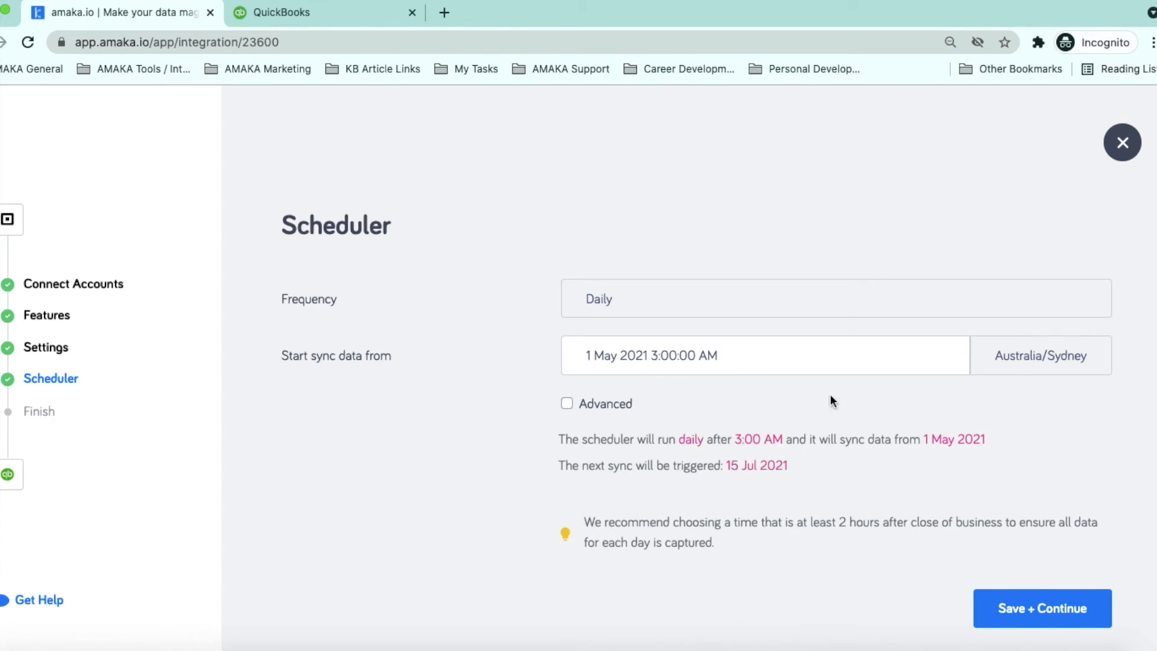
mouse_move(838, 407)
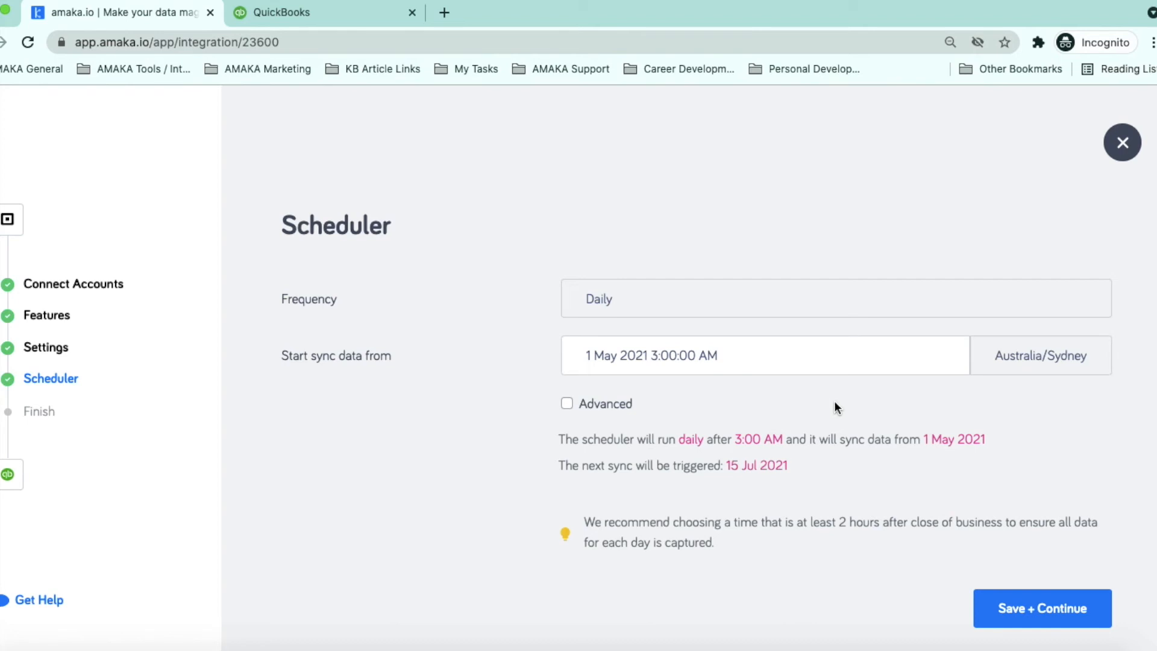
mouse_move(934, 559)
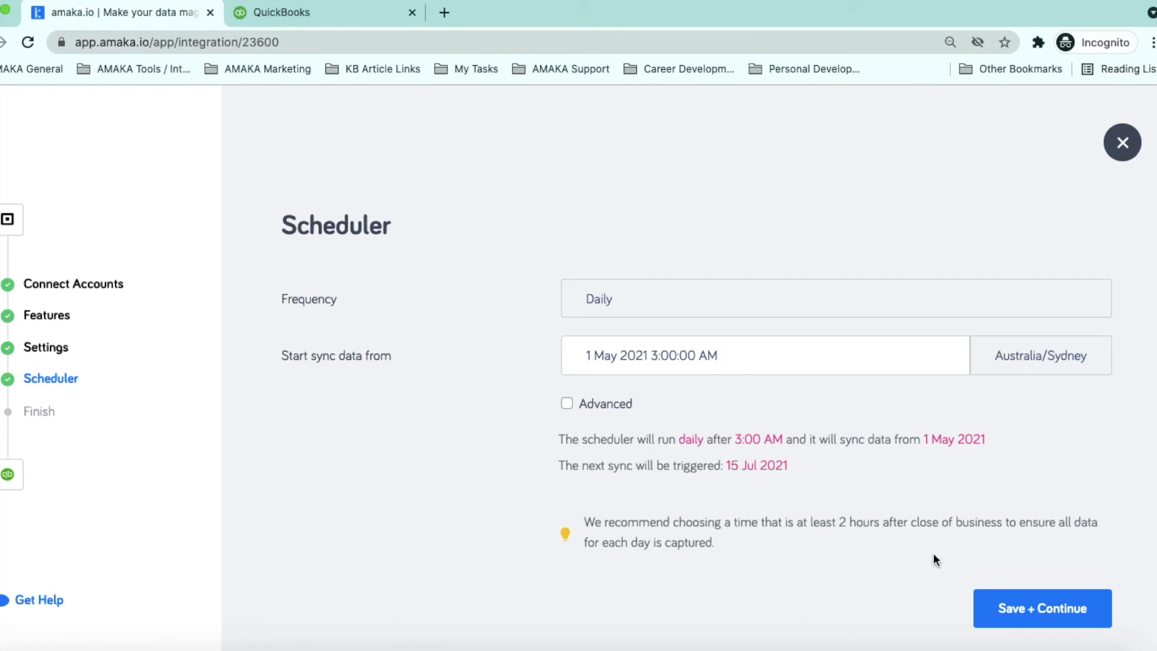
mouse_move(981, 600)
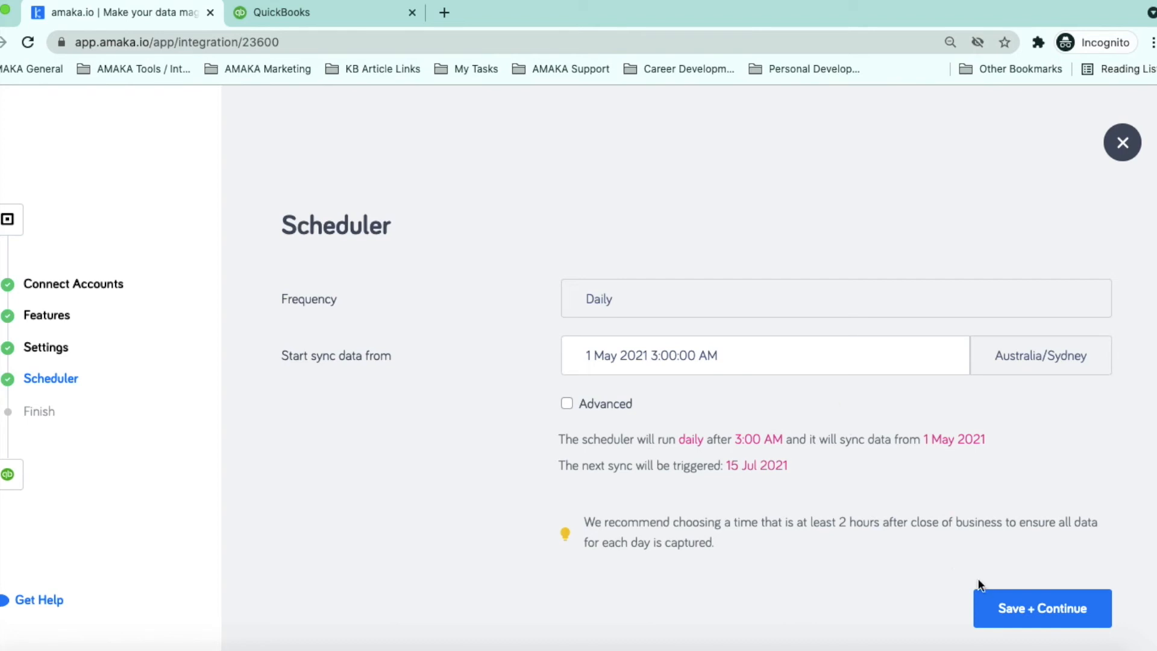
mouse_move(998, 611)
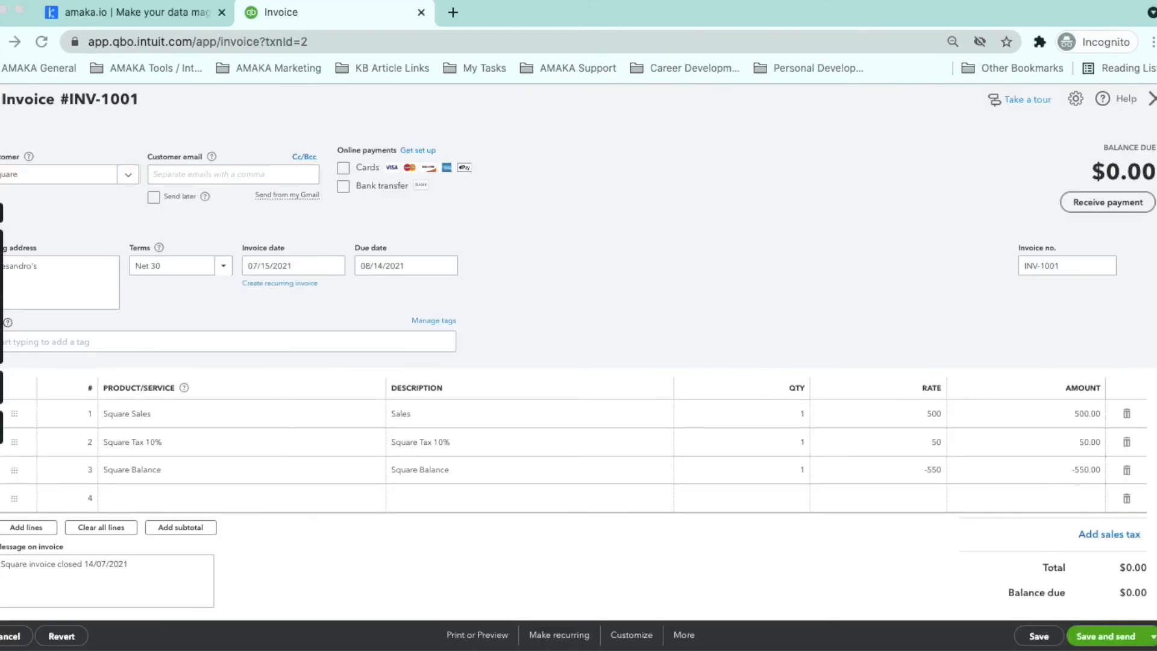
mouse_move(119, 274)
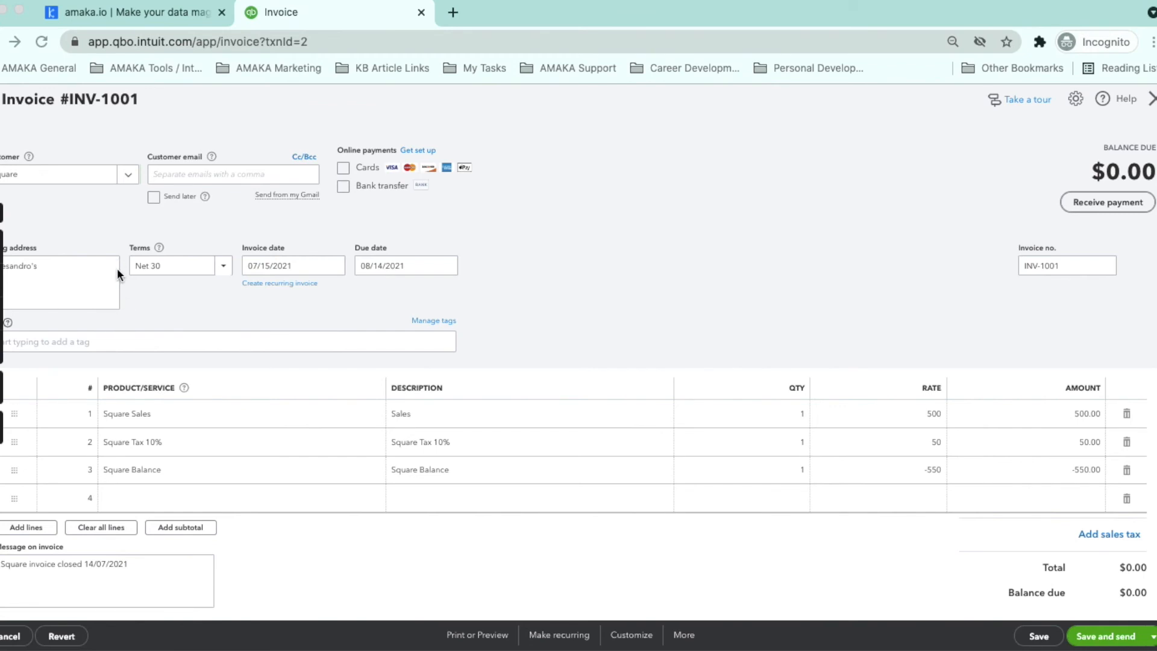
mouse_move(107, 417)
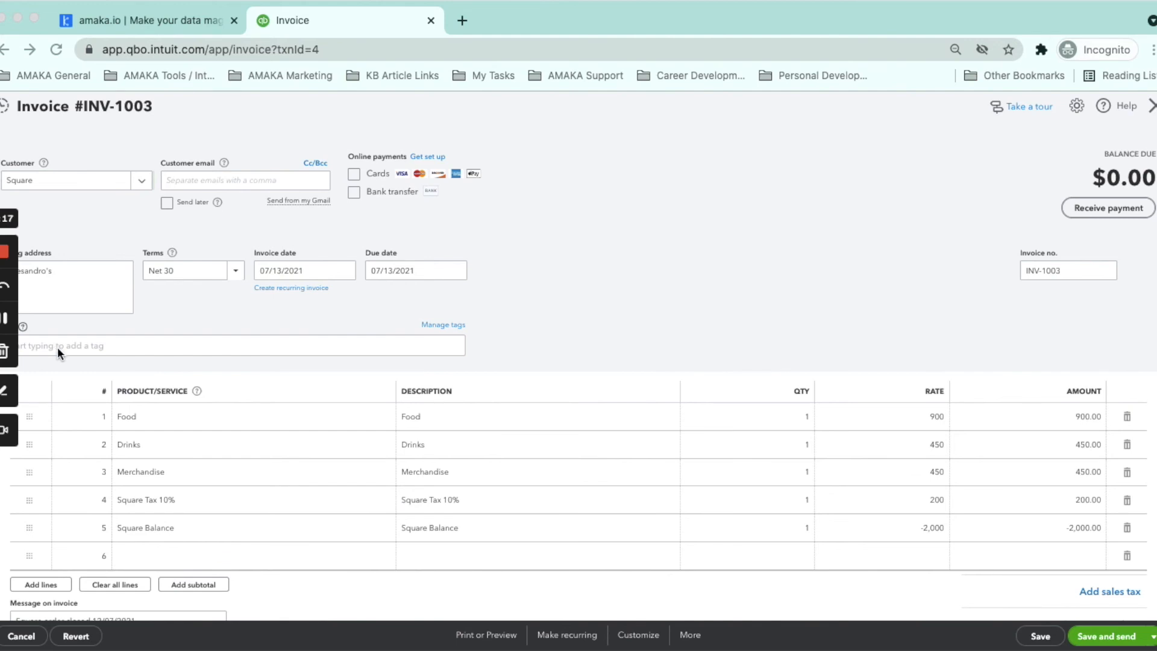
Open a synced Square invoice in QuickBooks Online to review its line items.
click(214, 417)
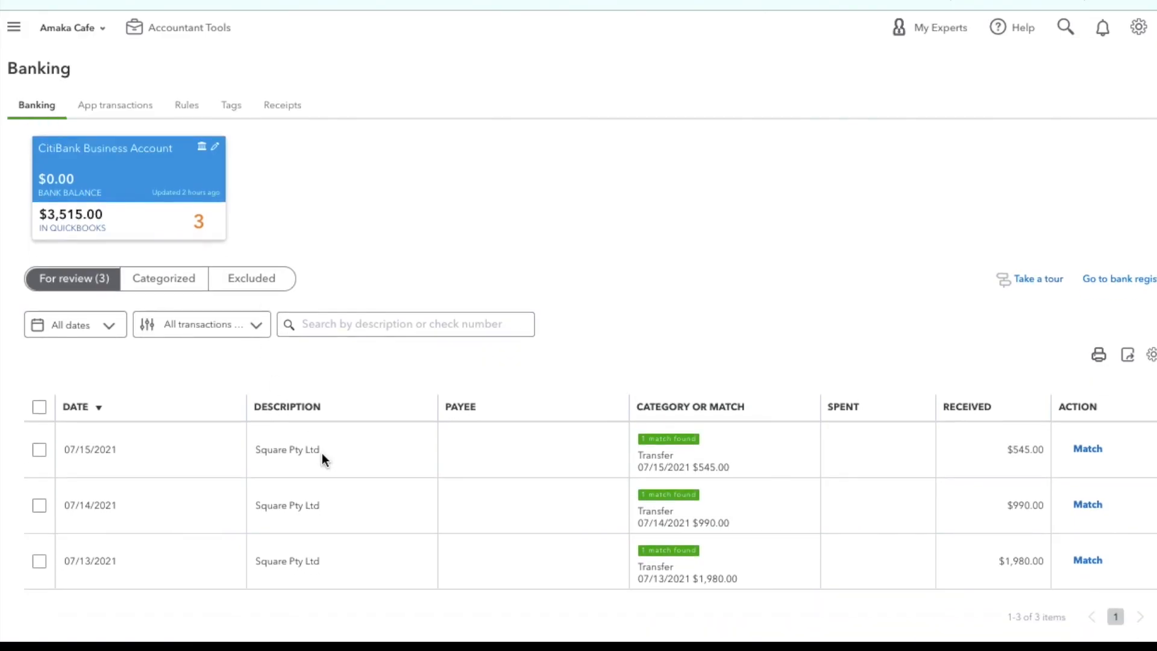
Match the 07/15/2021 $545.00 deposit to its transfer, then expand the 07/14/2021 deposit.
click(323, 452)
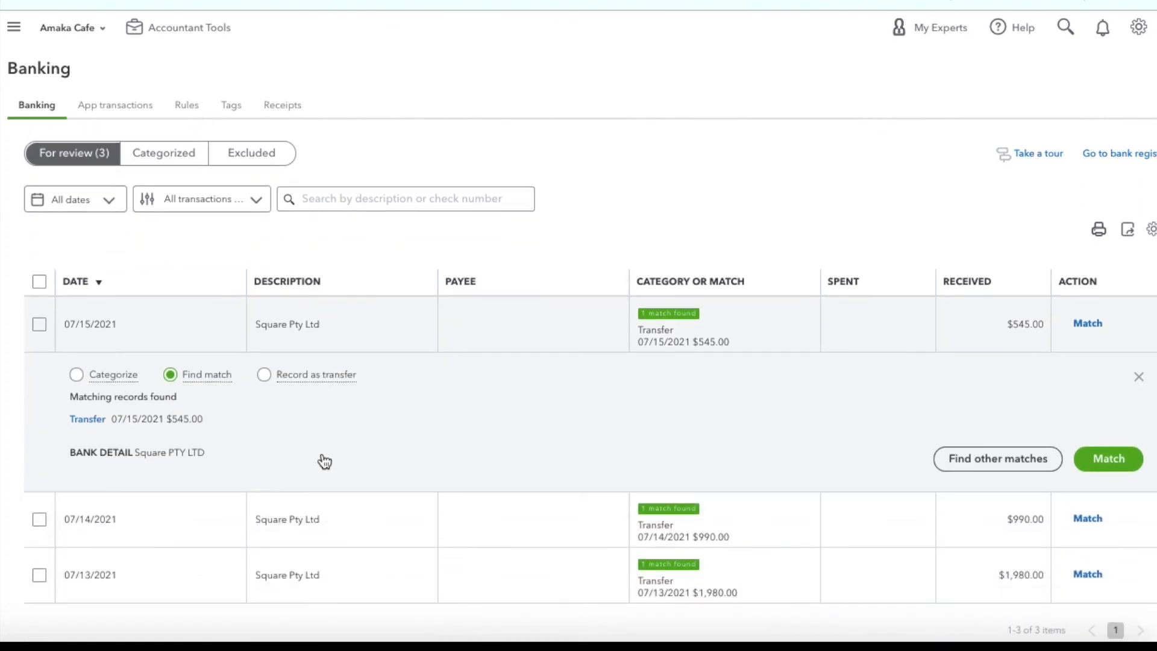
click(1108, 459)
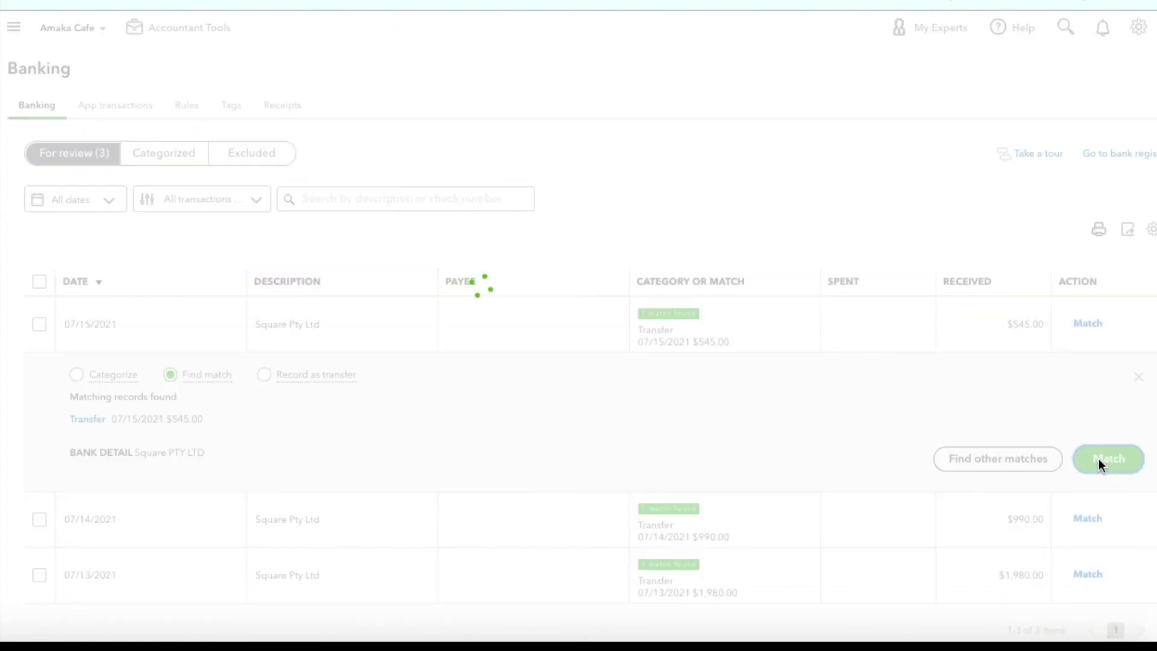
click(1108, 459)
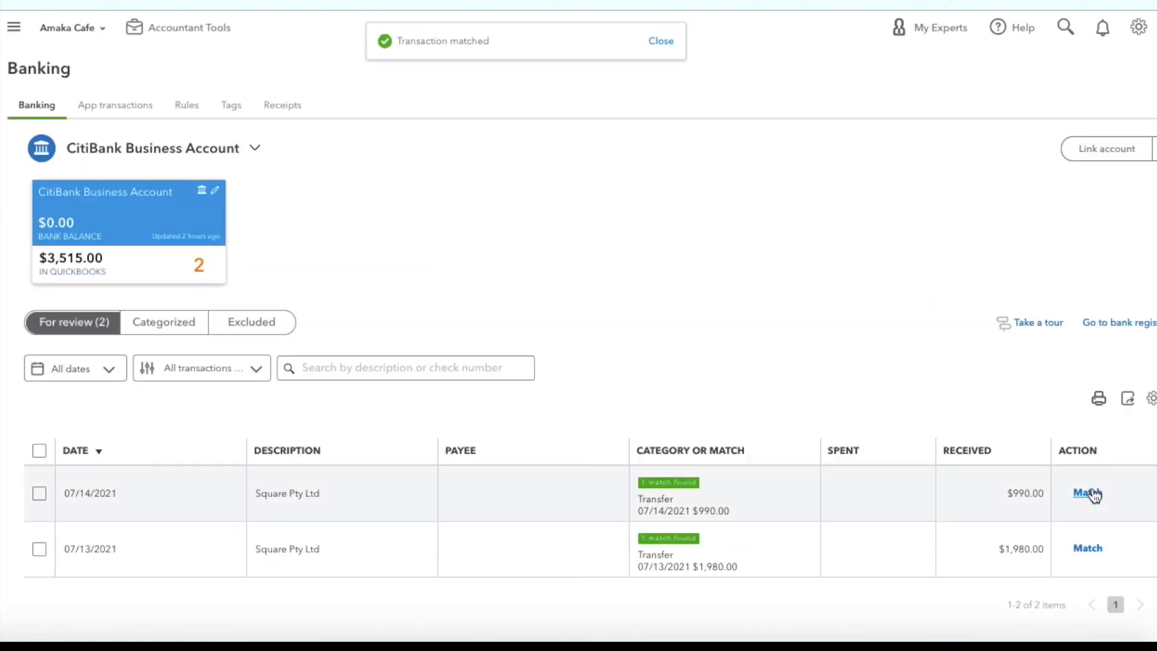
click(1084, 493)
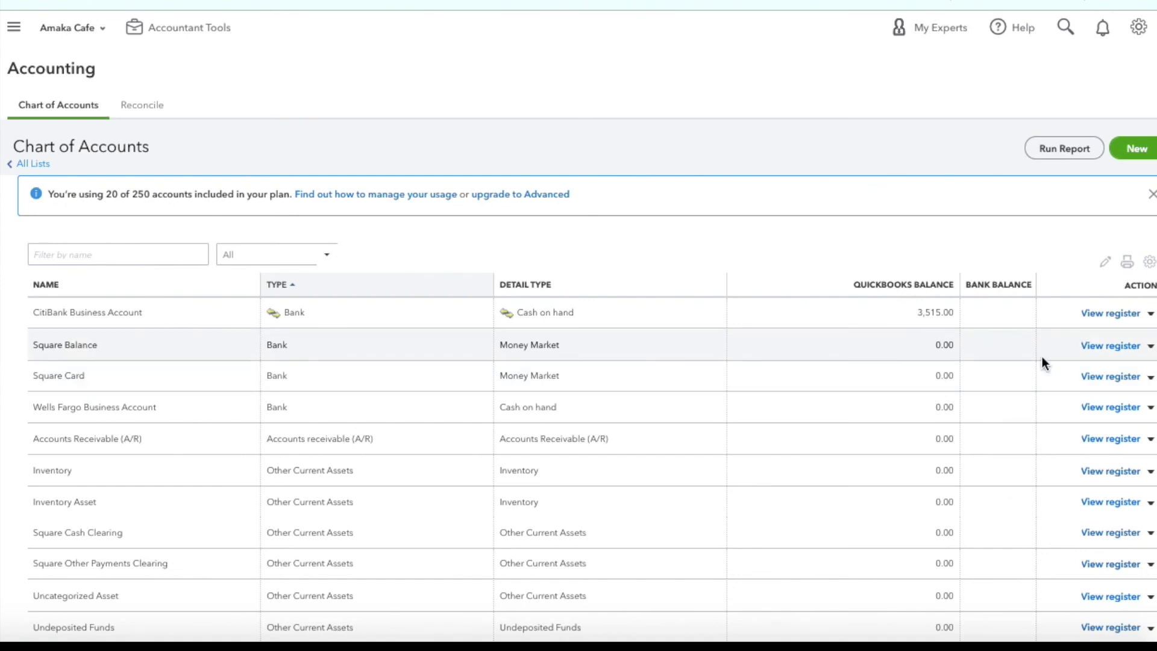
View the register for the Square Balance account.
click(1110, 345)
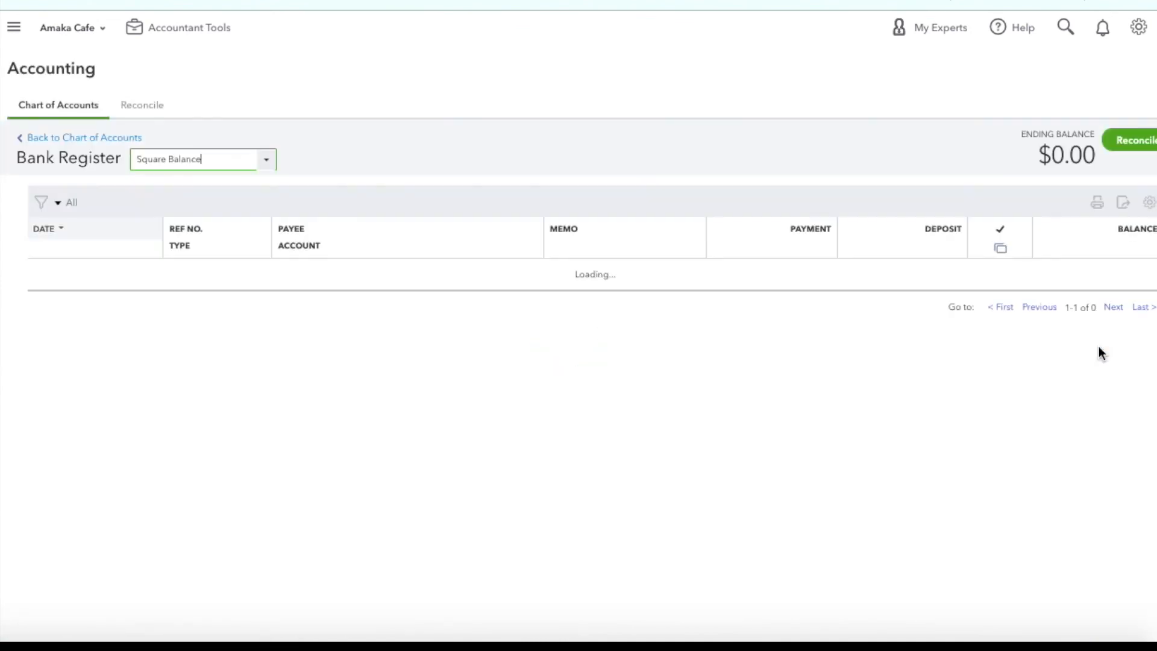